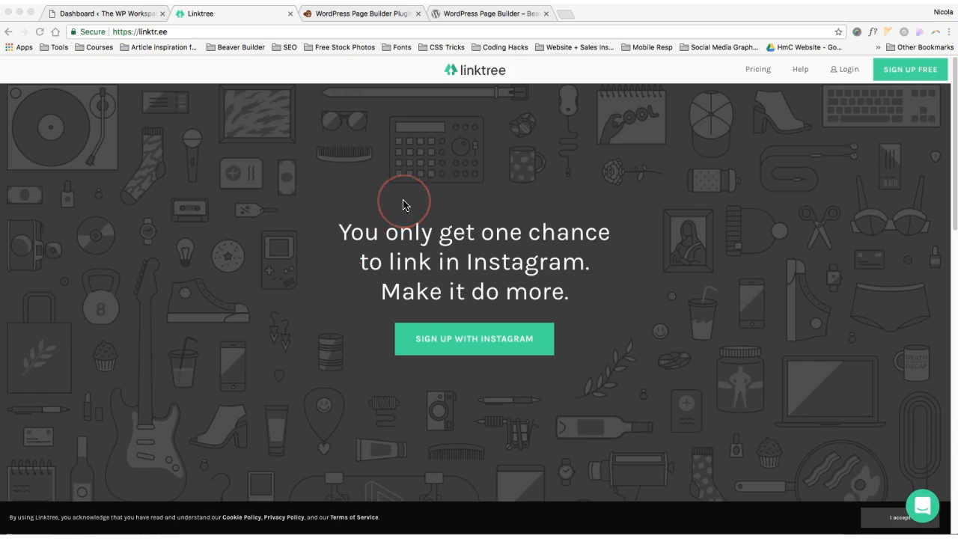
{"action": "mouse_move", "coordinate": [392, 208]}
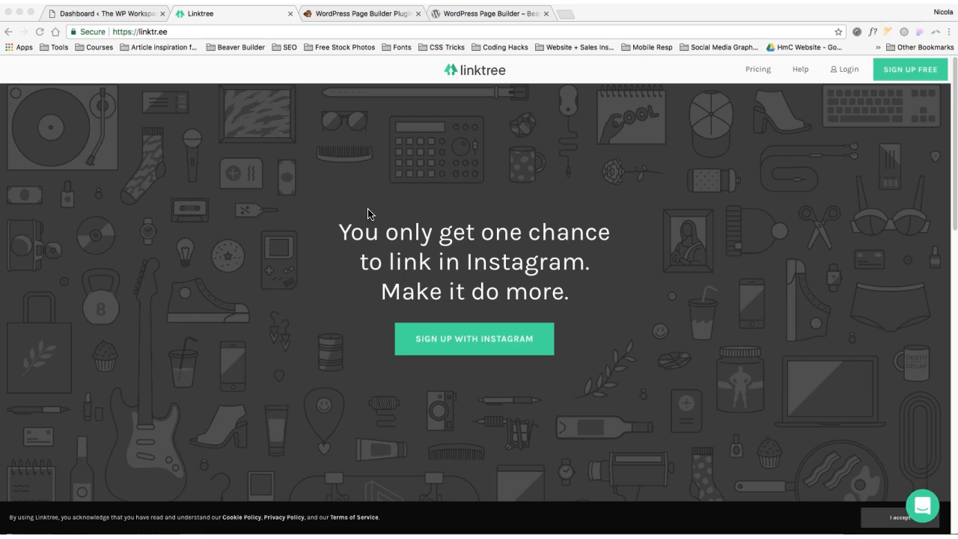
{"action": "mouse_move", "coordinate": [394, 217]}
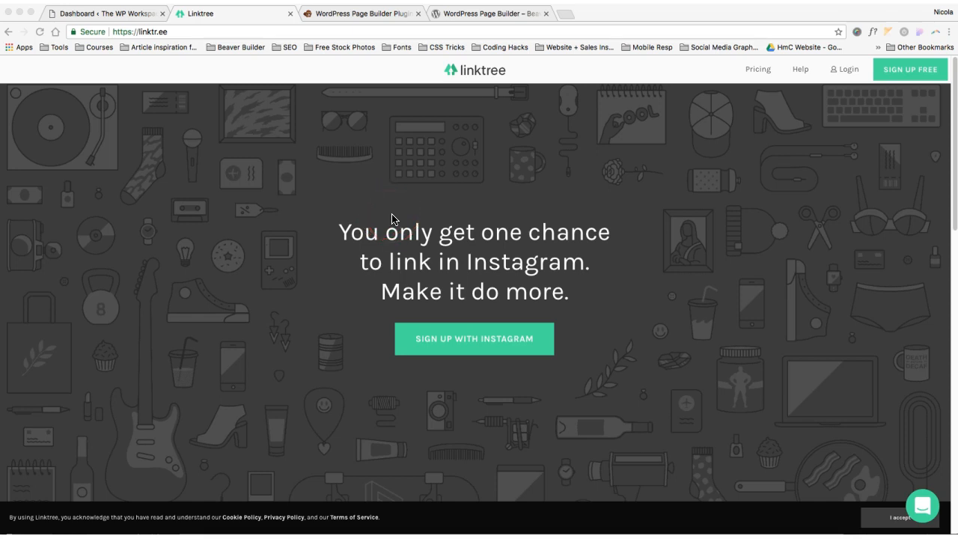
Step: Close the Linktree tab, browse Beaver Builder pricing, then switch to the WordPress dashboard
{"action": "left_click", "coordinate": [399, 208]}
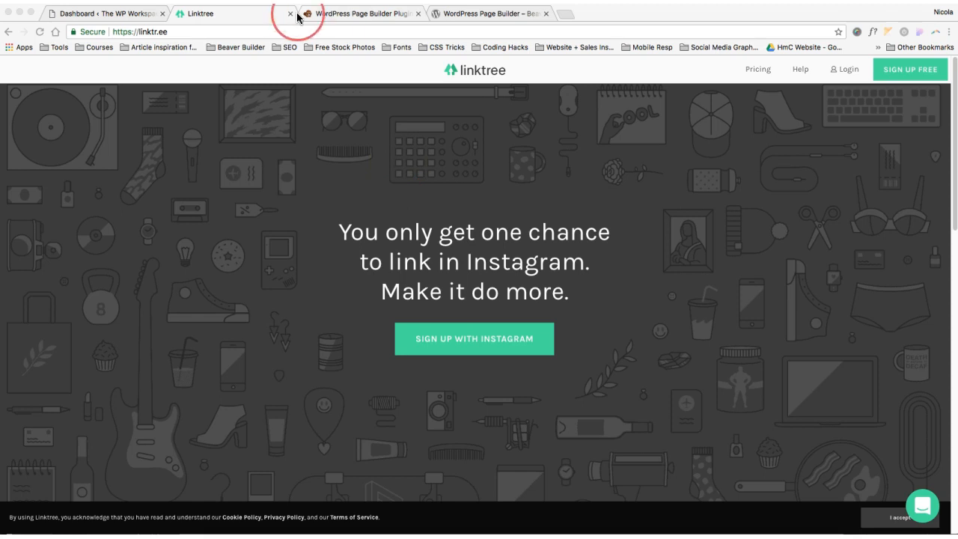
{"action": "left_click", "coordinate": [290, 13]}
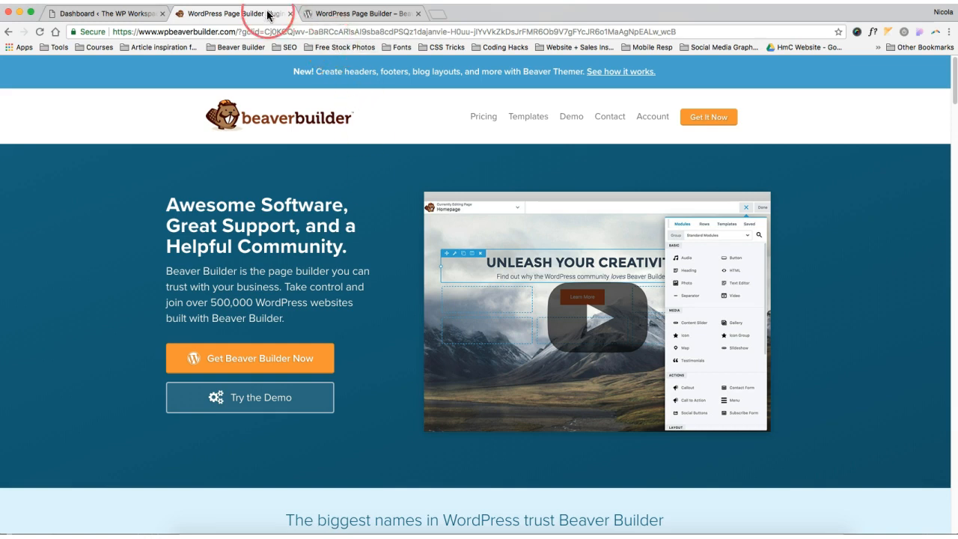
{"action": "mouse_move", "coordinate": [498, 149]}
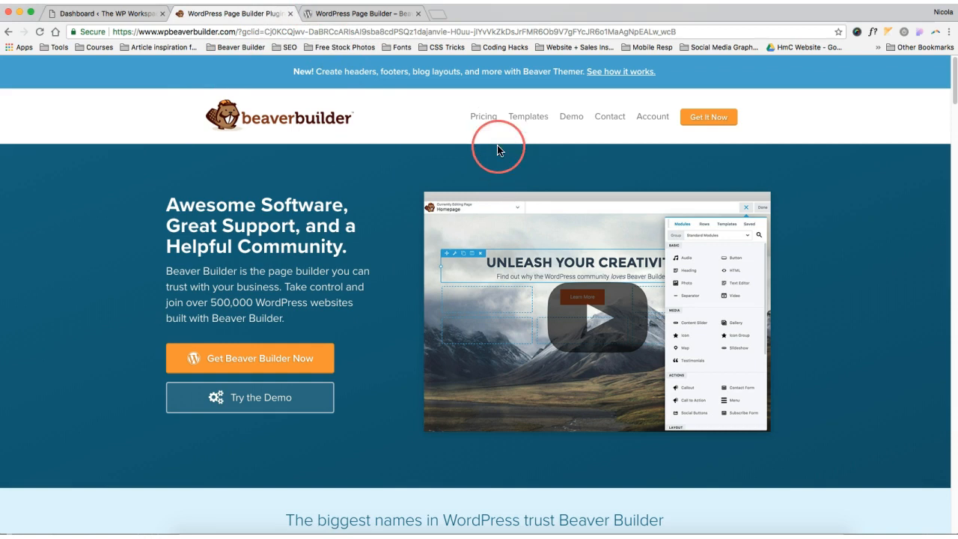
{"action": "left_click", "coordinate": [483, 116]}
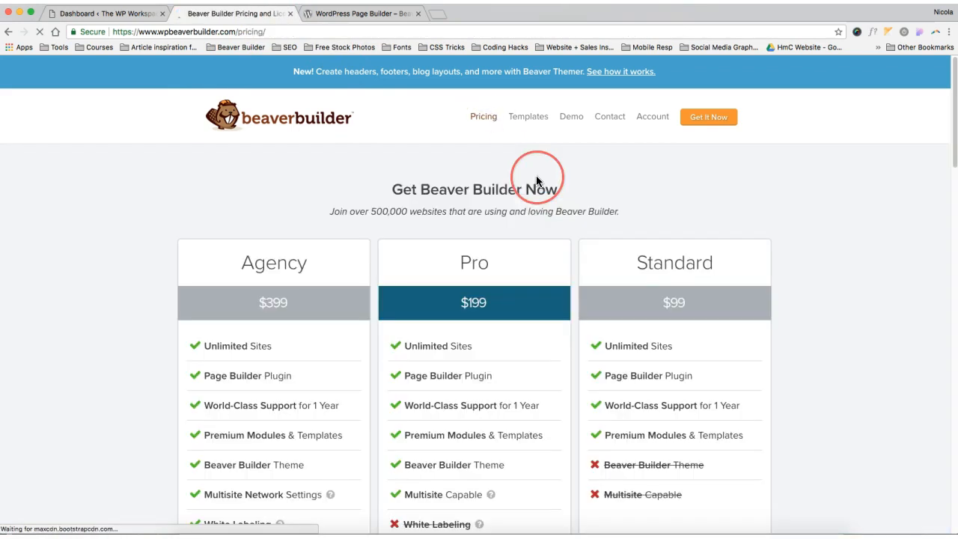
{"action": "scroll", "scroll_direction": "down", "scroll_amount": 3}
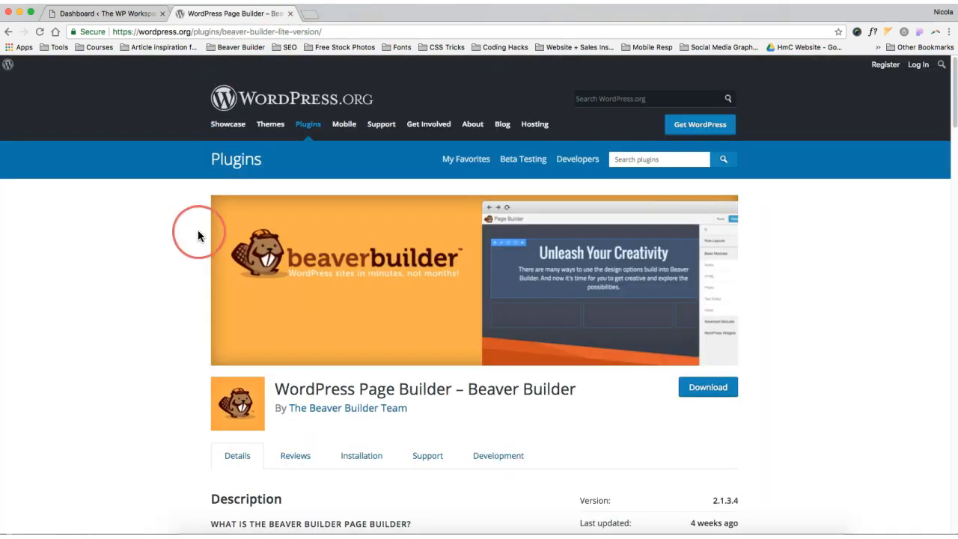
{"action": "scroll", "scroll_direction": "down", "scroll_amount": 3}
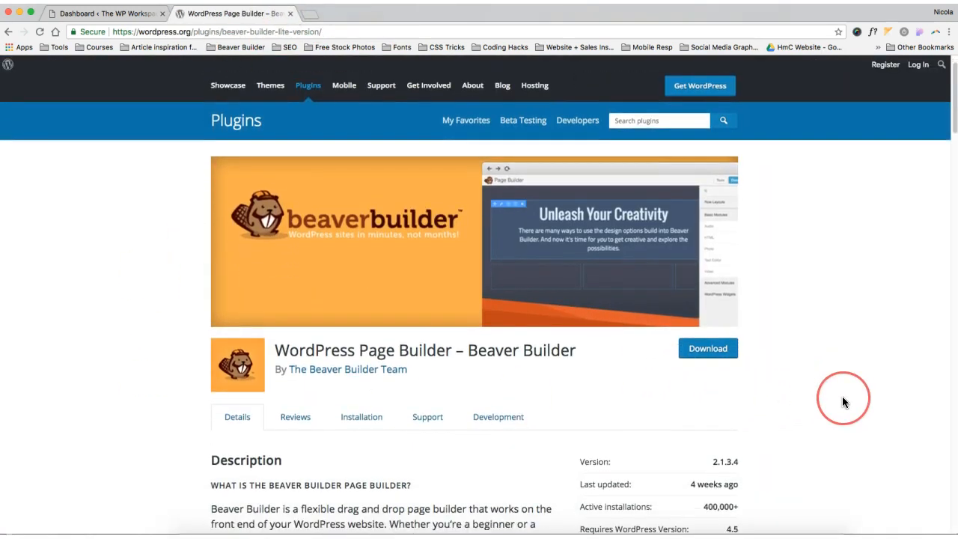
{"action": "scroll", "scroll_direction": "down", "scroll_amount": 3}
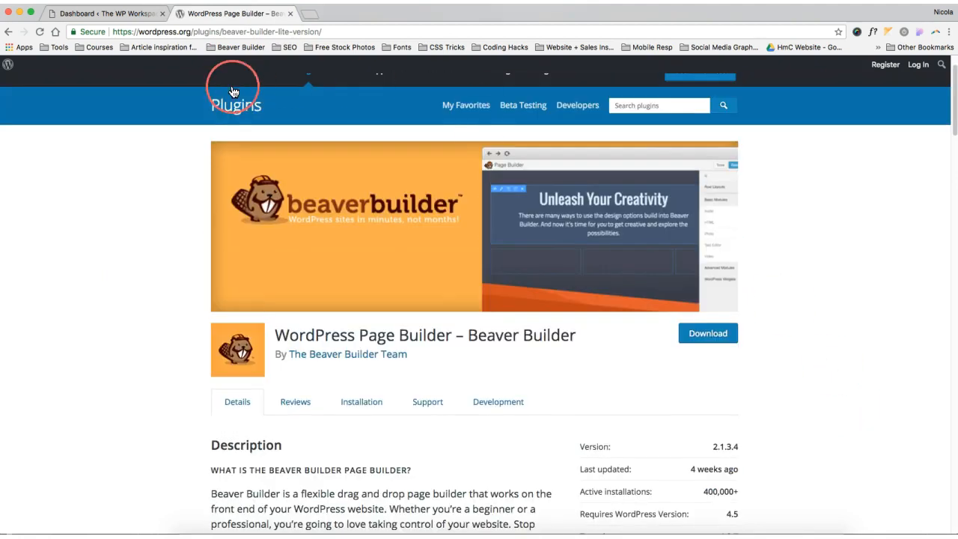
{"action": "left_click", "coordinate": [104, 13]}
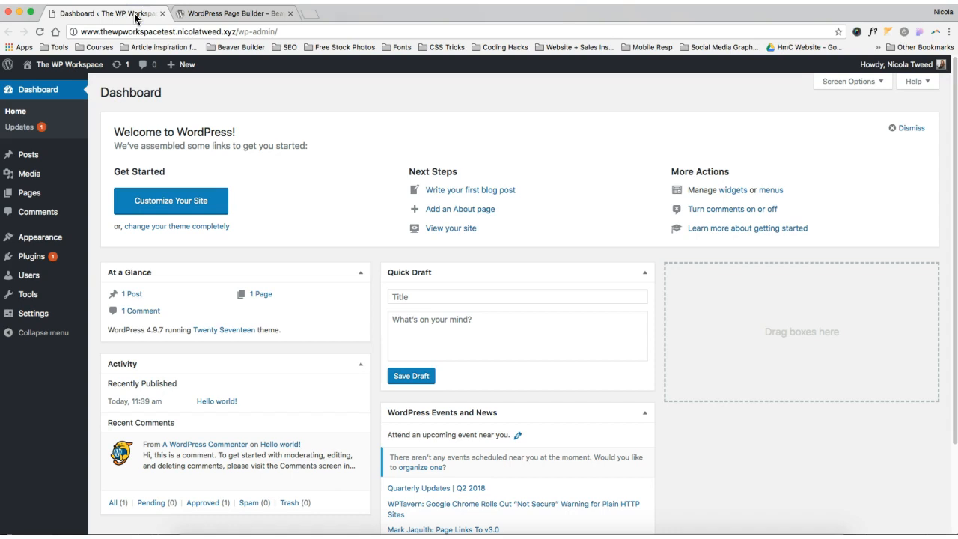
Step: Add a new page titled 'Instagram Landing Page' and publish it
{"action": "left_click", "coordinate": [183, 65]}
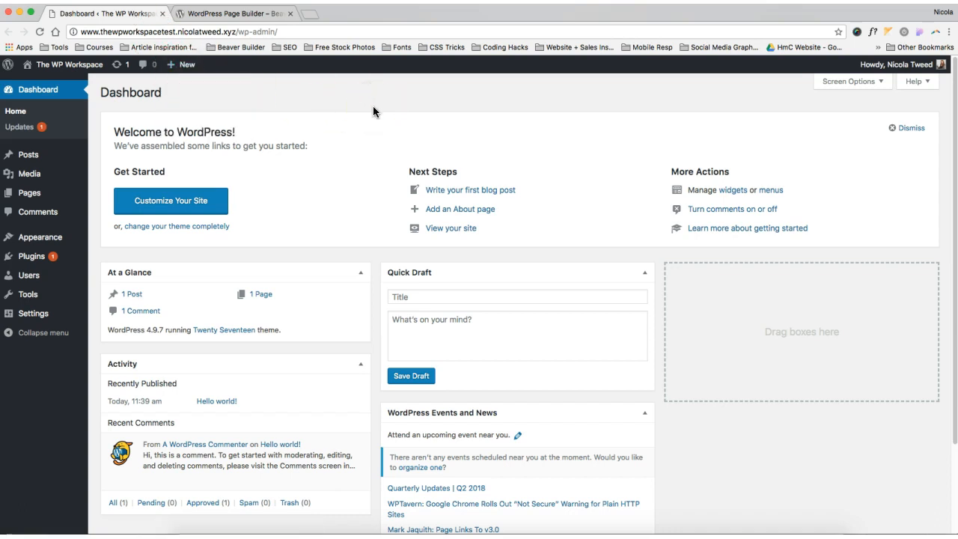
{"action": "mouse_move", "coordinate": [29, 192]}
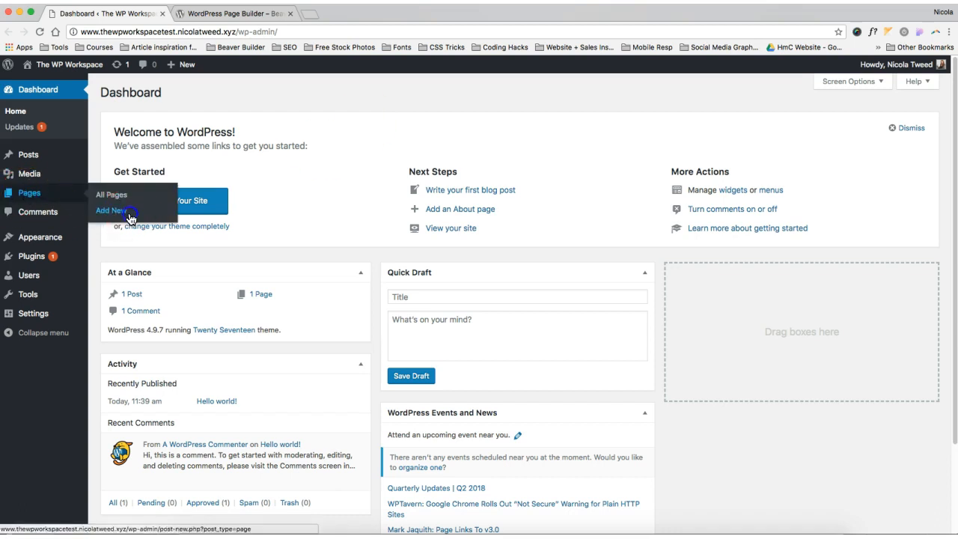
{"action": "left_click", "coordinate": [109, 210]}
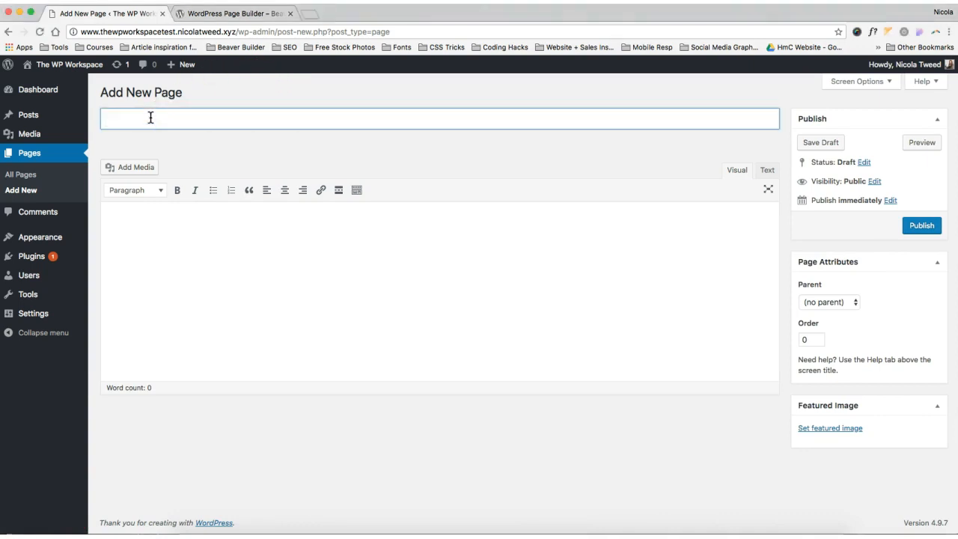
{"action": "type", "text": "Instra"}
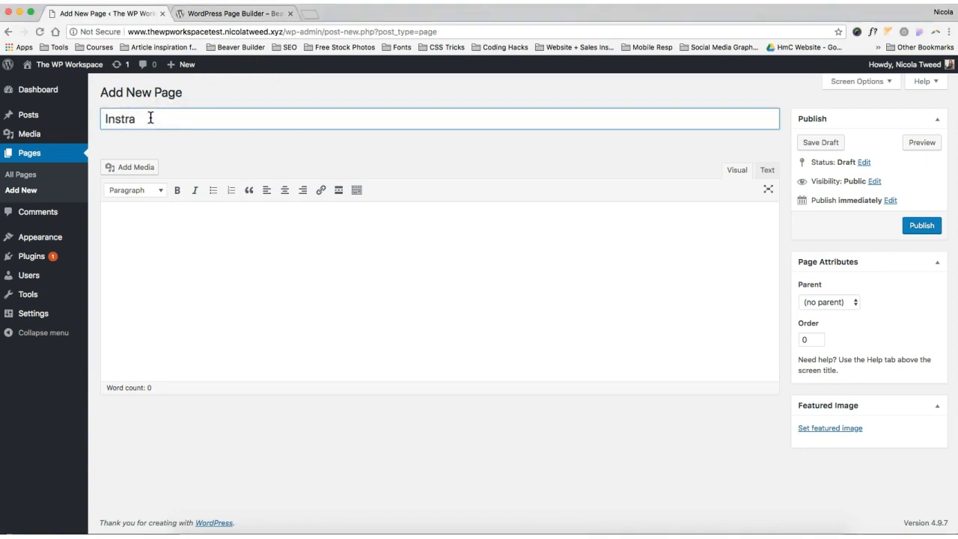
{"action": "type", "text": "gram Landing Page"}
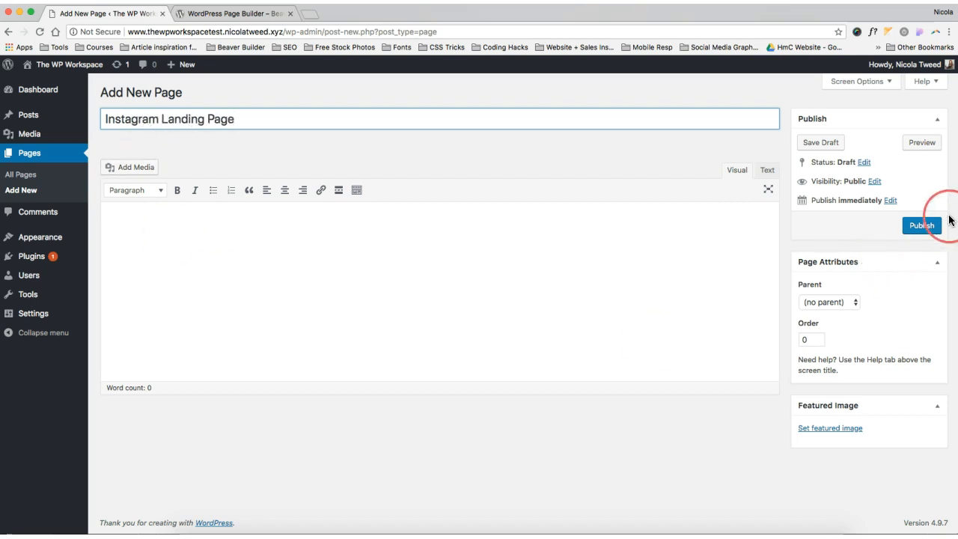
{"action": "left_click", "coordinate": [921, 225]}
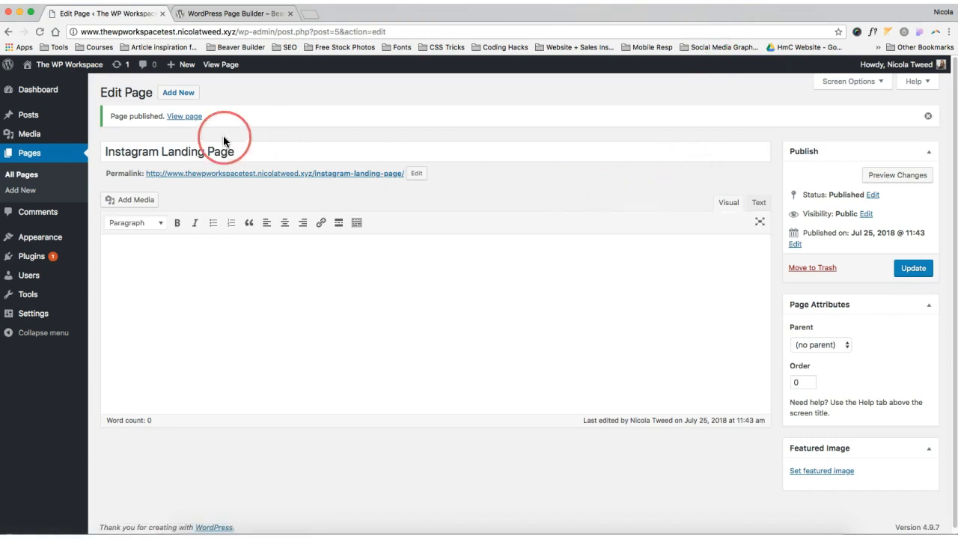
{"action": "mouse_move", "coordinate": [365, 173]}
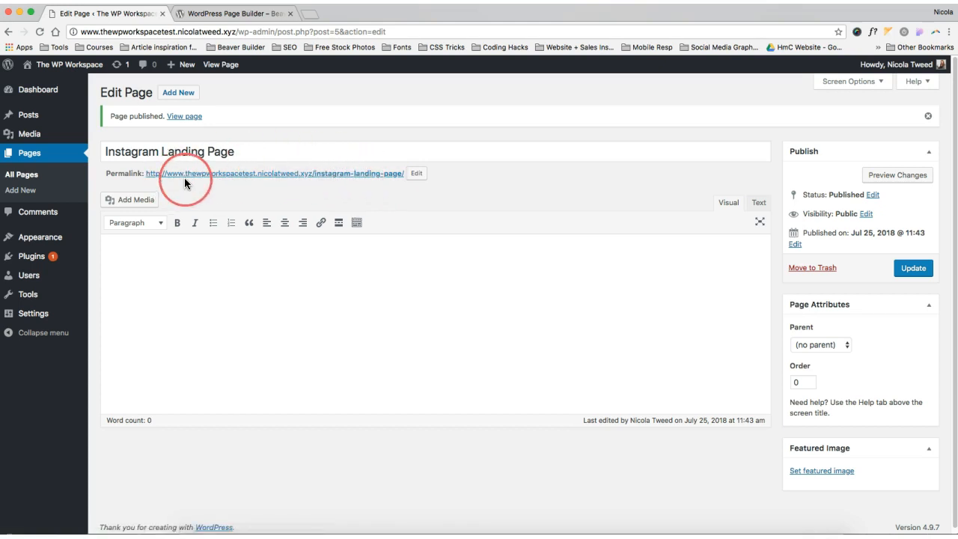
{"action": "mouse_move", "coordinate": [460, 175]}
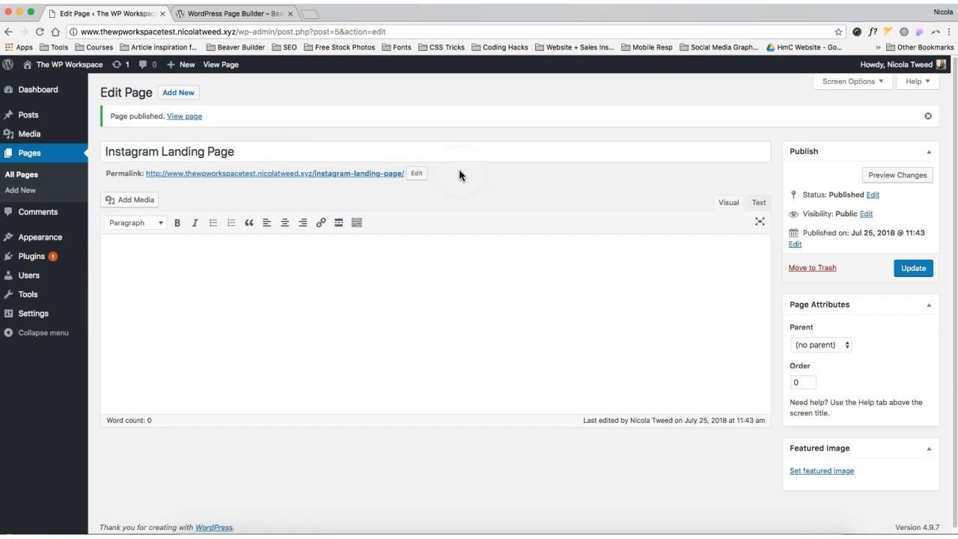
{"action": "mouse_move", "coordinate": [31, 256]}
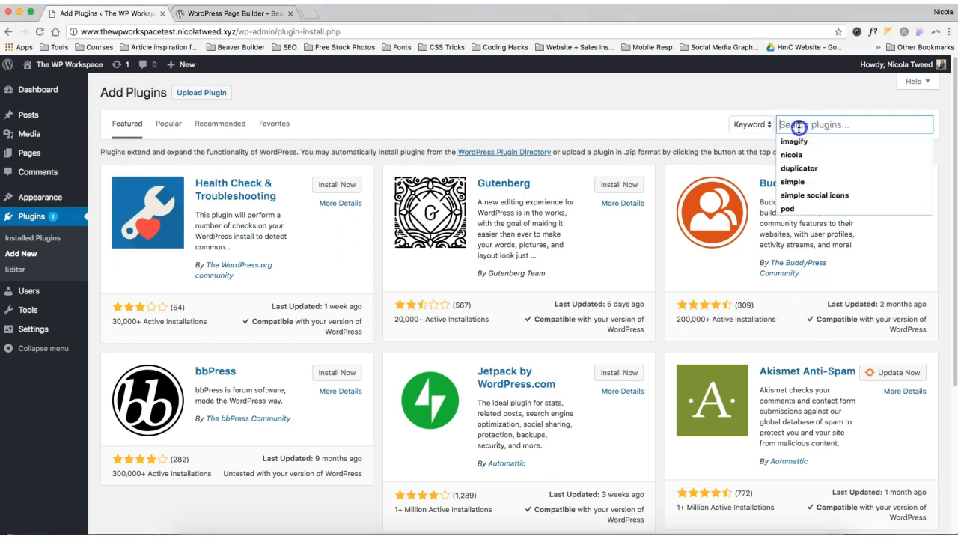
Step: Search plugins for 'beaver builder' and install it
{"action": "type", "text": "beaver builder"}
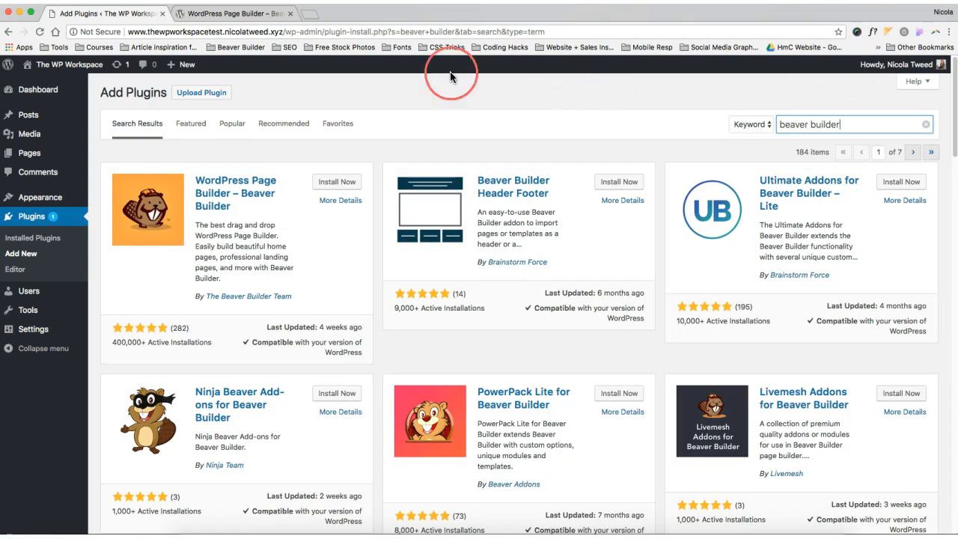
{"action": "left_click", "coordinate": [335, 181]}
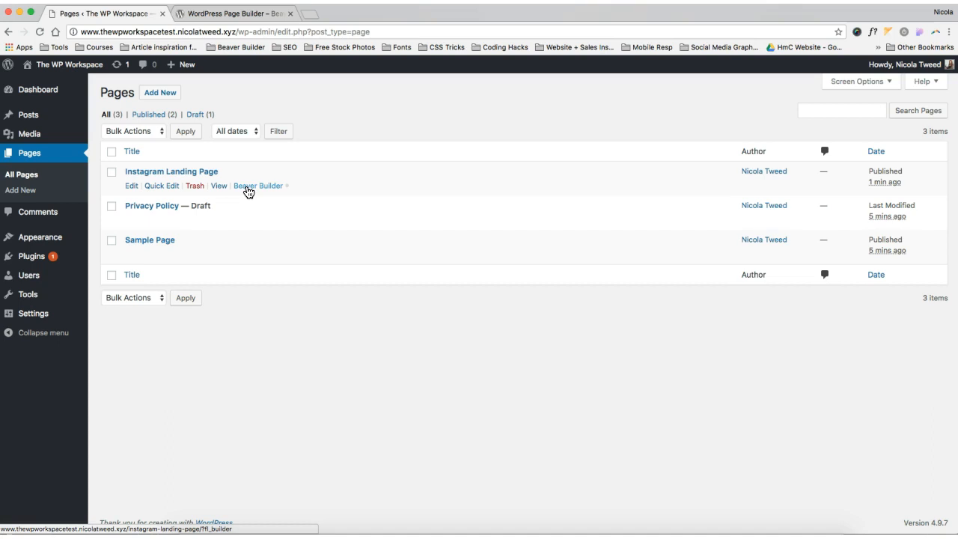
Step: Open Instagram Landing Page in Beaver Builder, decline the tour, and show the modules panel
{"action": "left_click", "coordinate": [257, 186]}
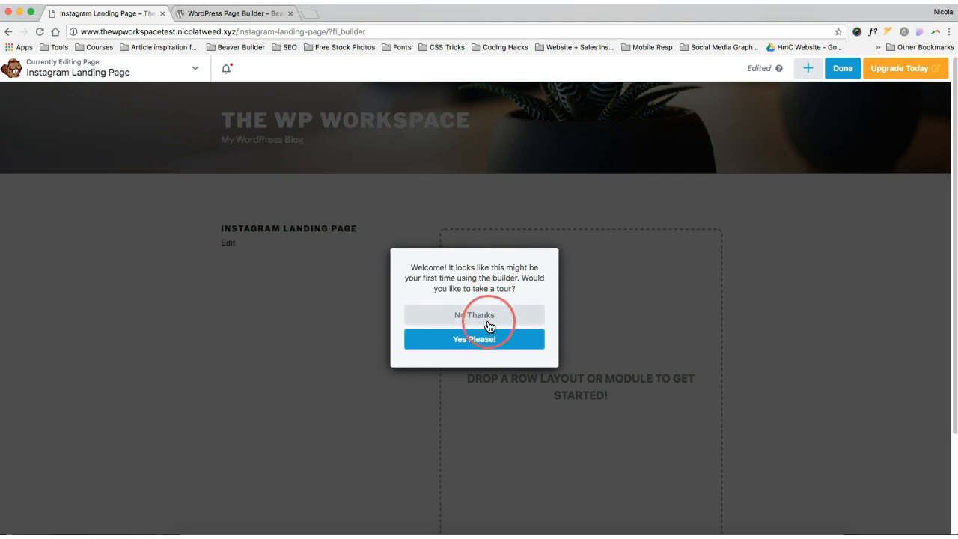
{"action": "left_click", "coordinate": [474, 314]}
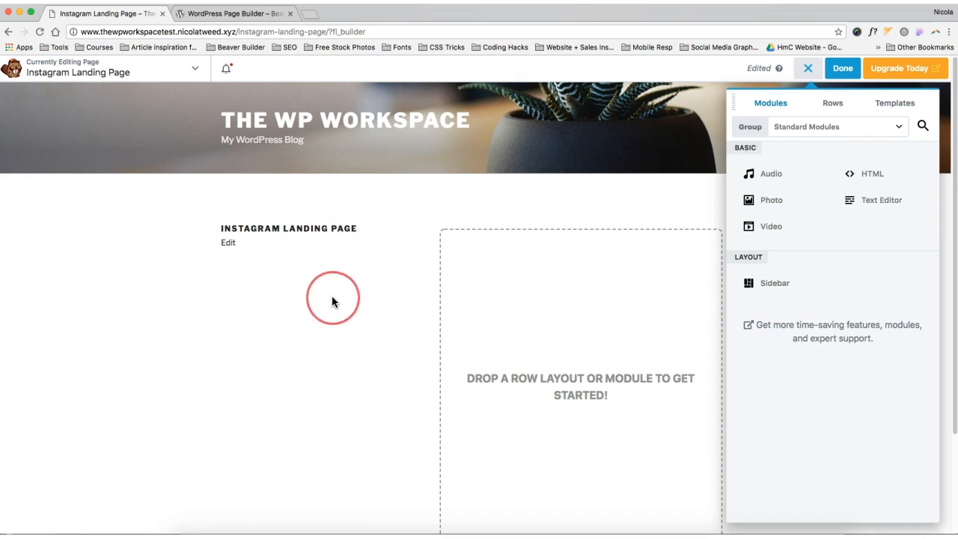
{"action": "scroll", "scroll_direction": "down", "scroll_amount": 3}
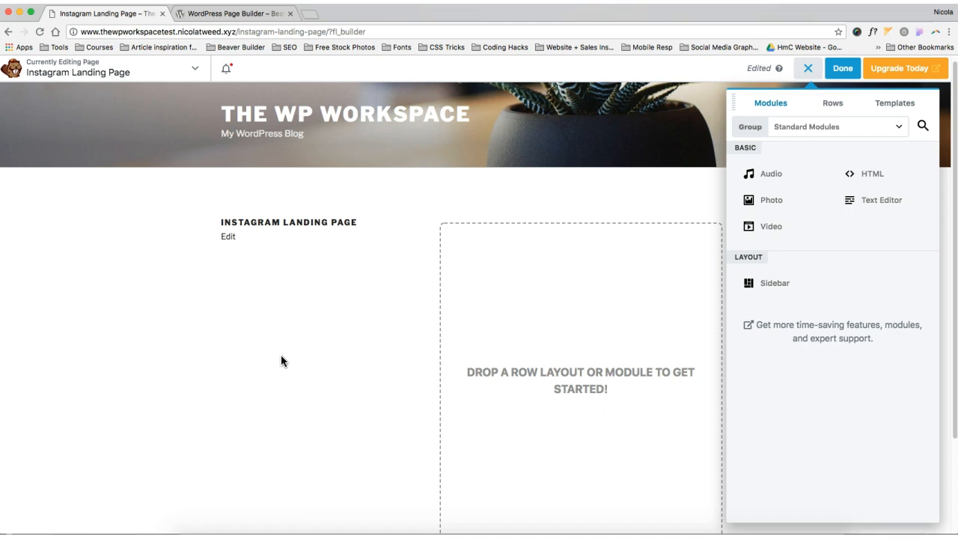
{"action": "left_click", "coordinate": [807, 68]}
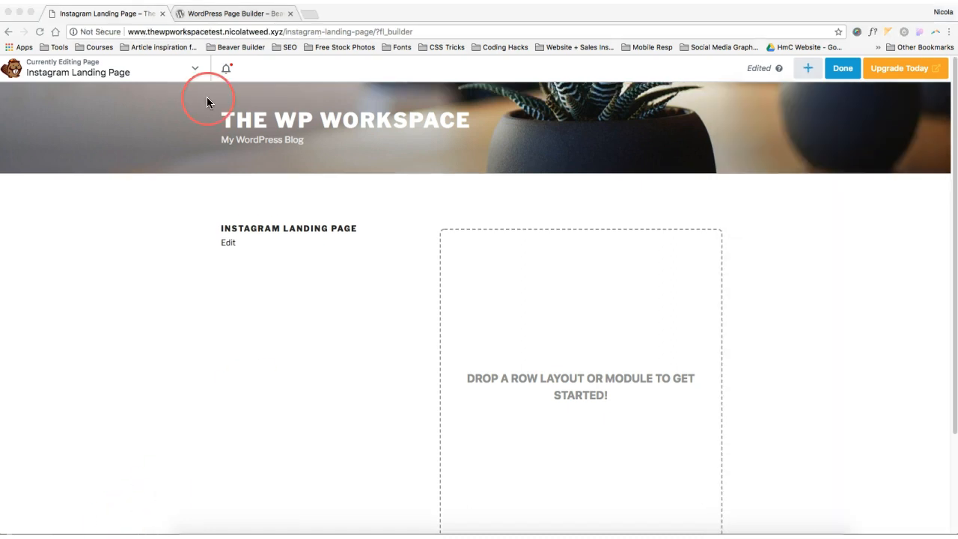
{"action": "mouse_move", "coordinate": [584, 221]}
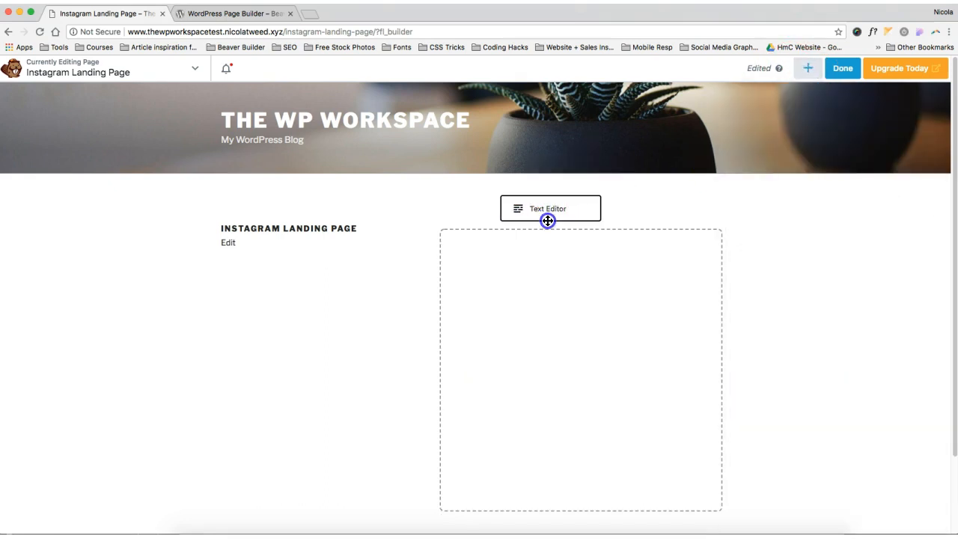
Step: Drop in the text module and paste a third 'Button 3' line in the HTML view
{"action": "left_click", "coordinate": [549, 208]}
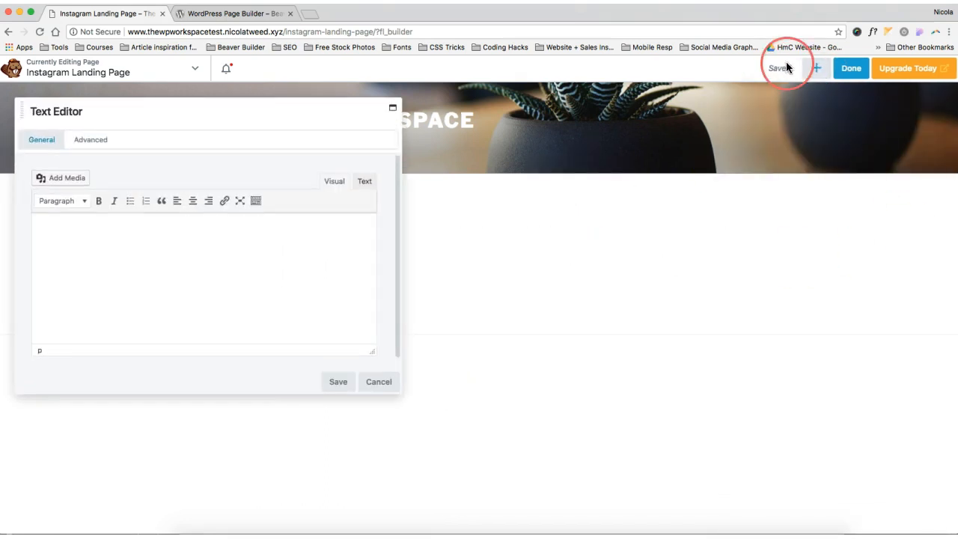
{"action": "left_click", "coordinate": [780, 68]}
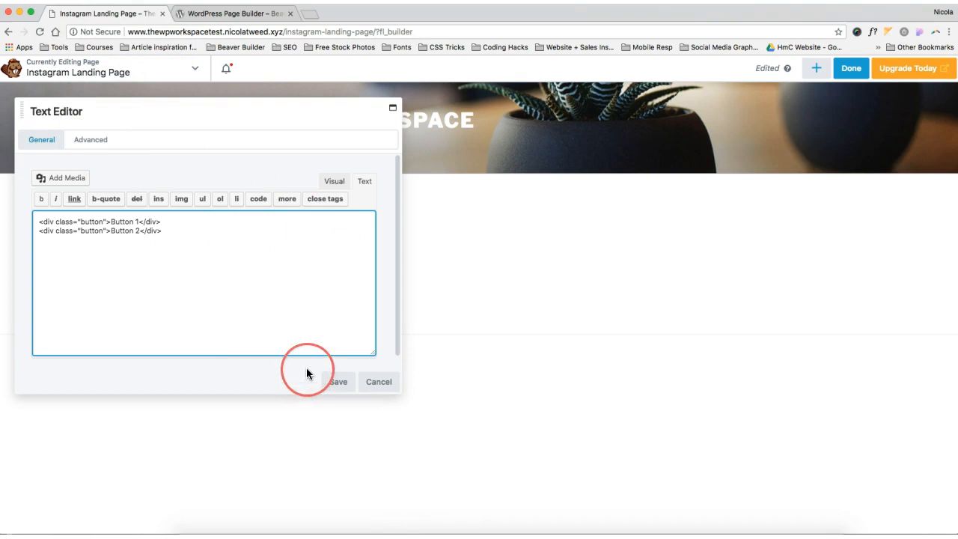
{"action": "left_click", "coordinate": [334, 180]}
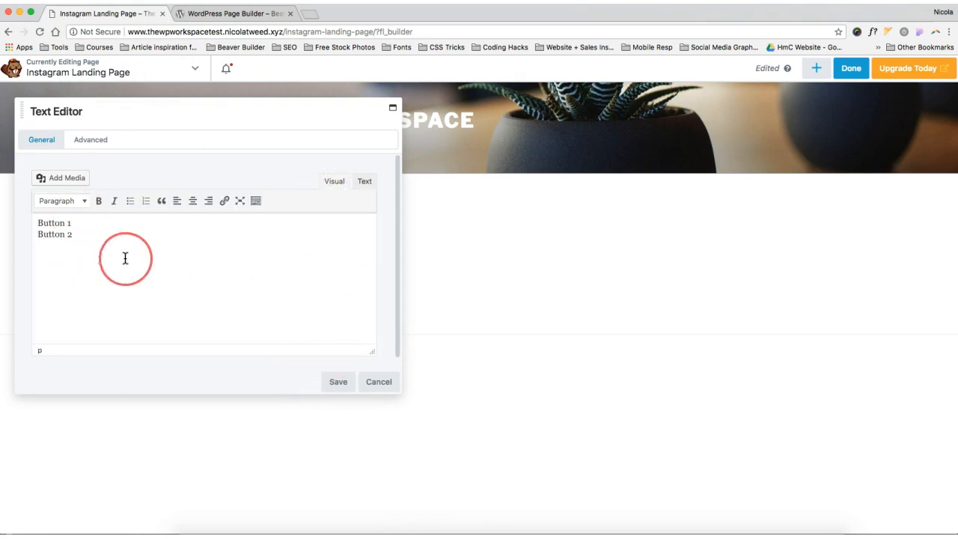
{"action": "mouse_move", "coordinate": [241, 282]}
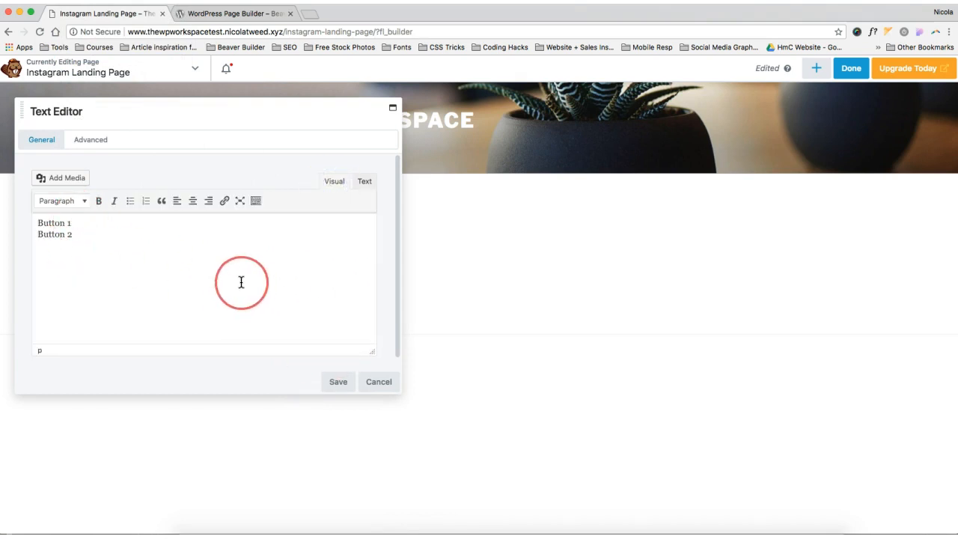
{"action": "left_click", "coordinate": [364, 181]}
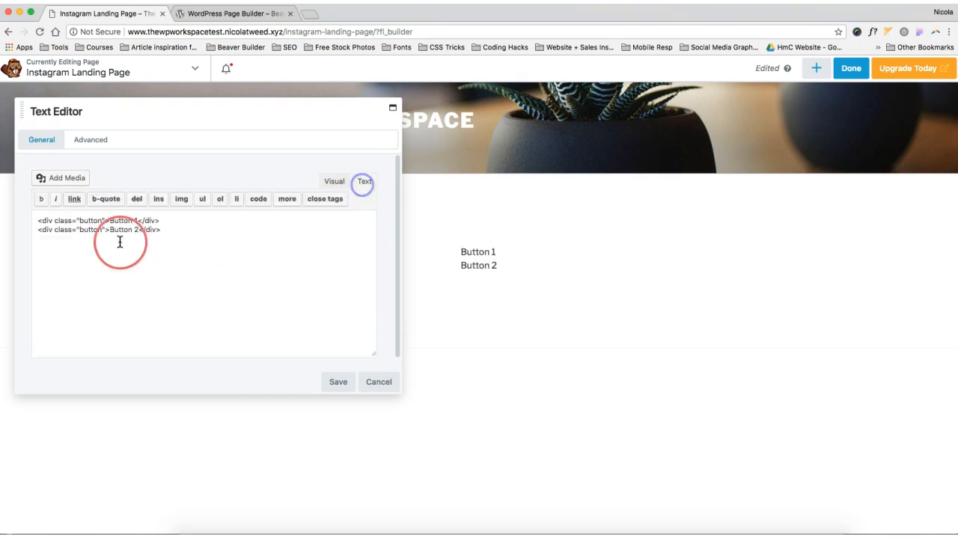
{"action": "right_click", "coordinate": [120, 240]}
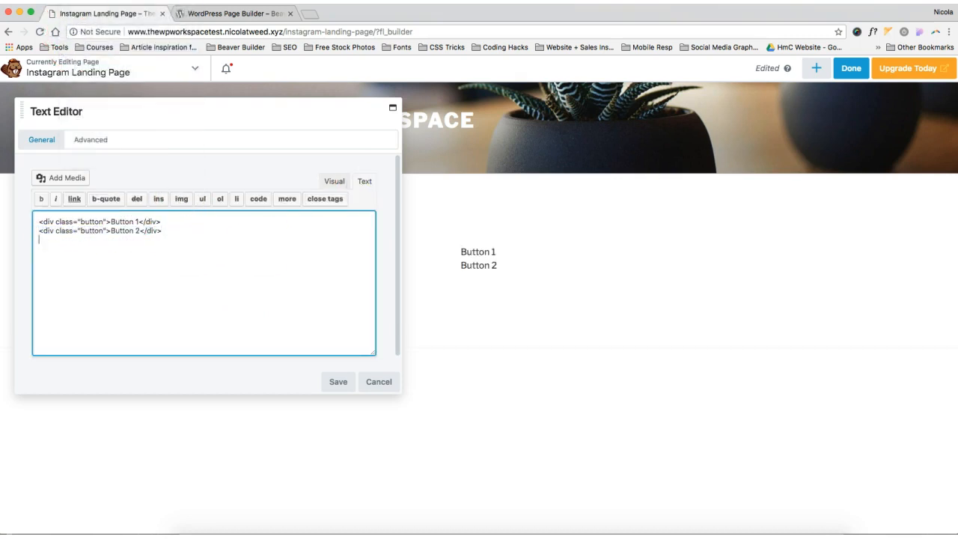
{"action": "right_click", "coordinate": [367, 146]}
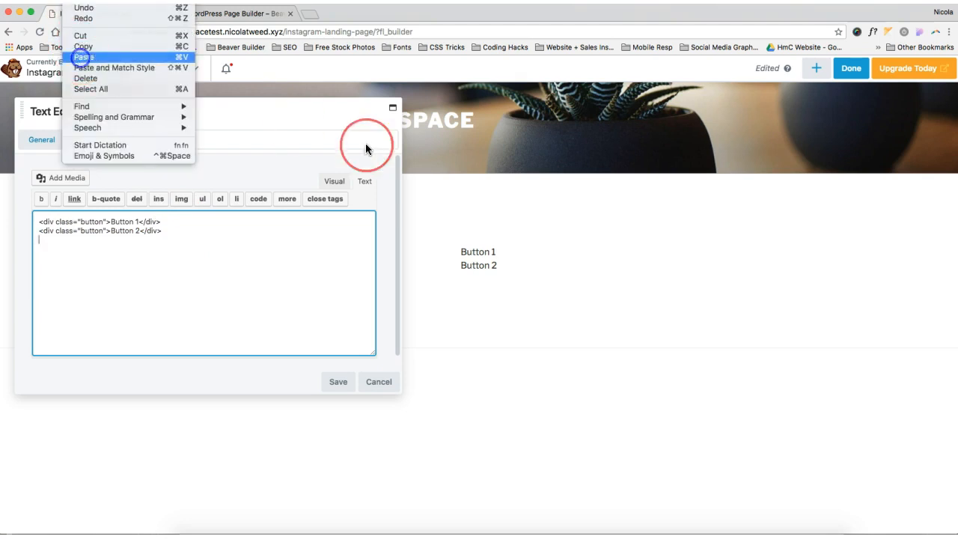
{"action": "left_click", "coordinate": [85, 57]}
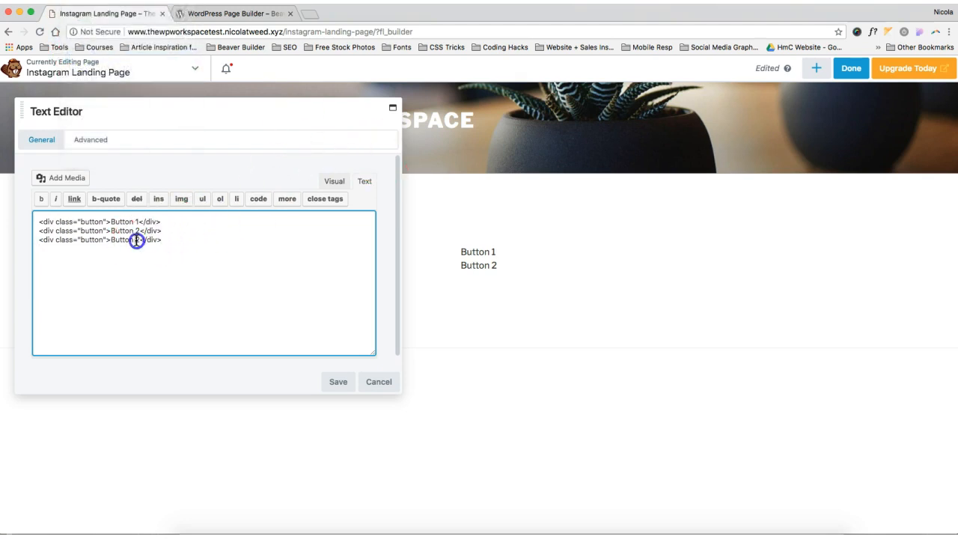
{"action": "type", "text": "Button 3"}
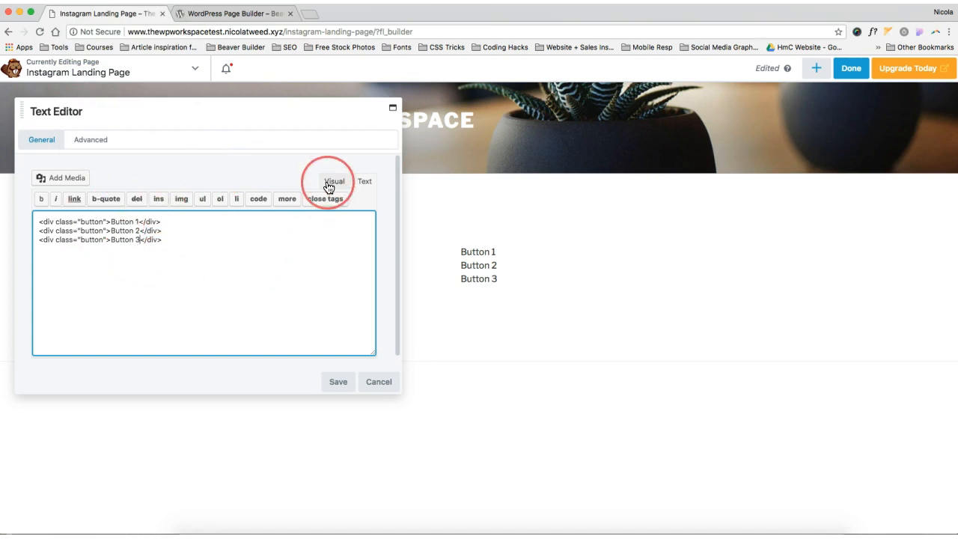
{"action": "left_click", "coordinate": [334, 181]}
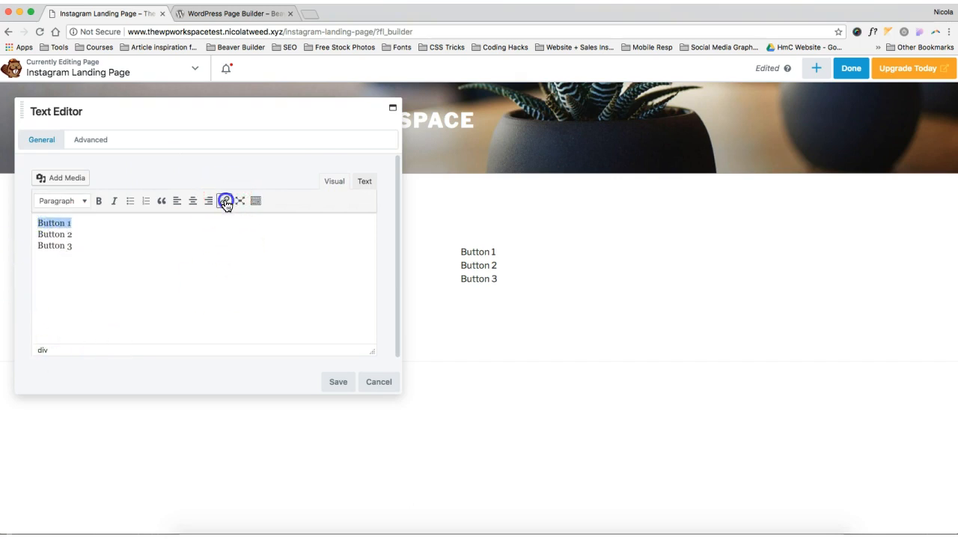
Step: Link Button 1, Button 2 and Button 3 to pages and save the module
{"action": "left_click", "coordinate": [224, 200]}
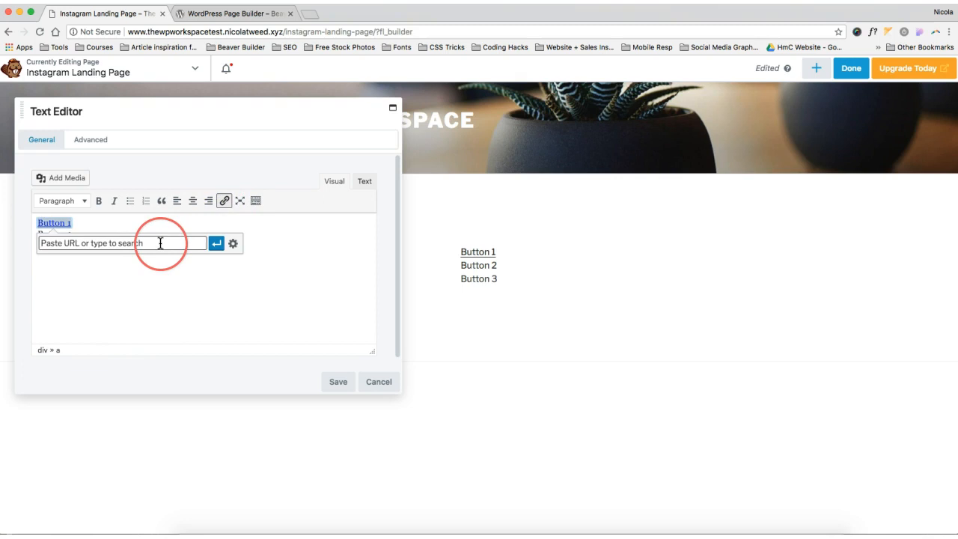
{"action": "left_click", "coordinate": [232, 243]}
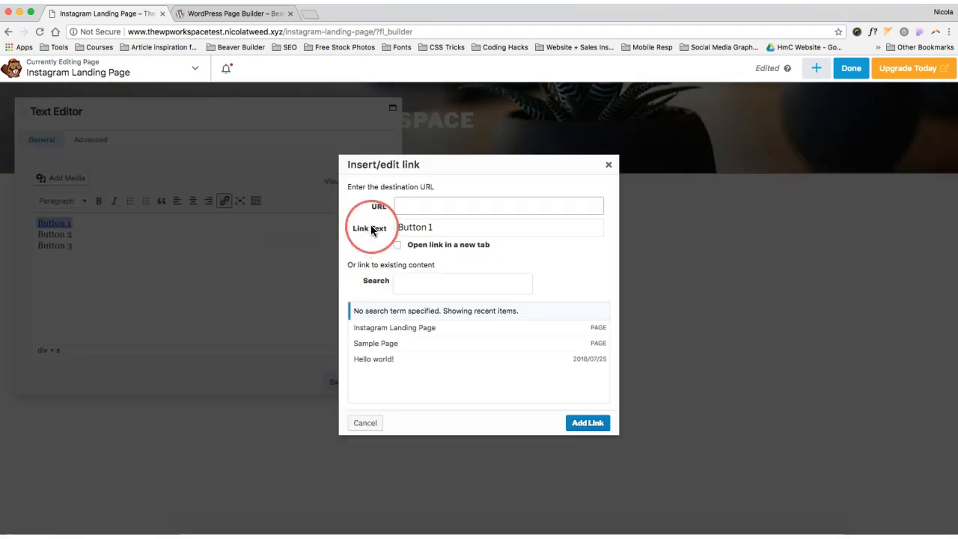
{"action": "left_click", "coordinate": [587, 422]}
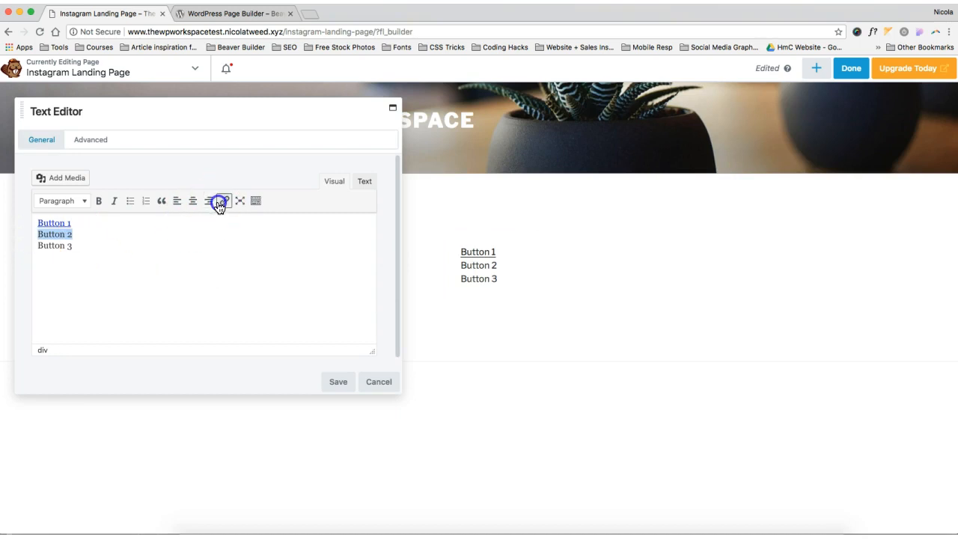
{"action": "left_click", "coordinate": [220, 200]}
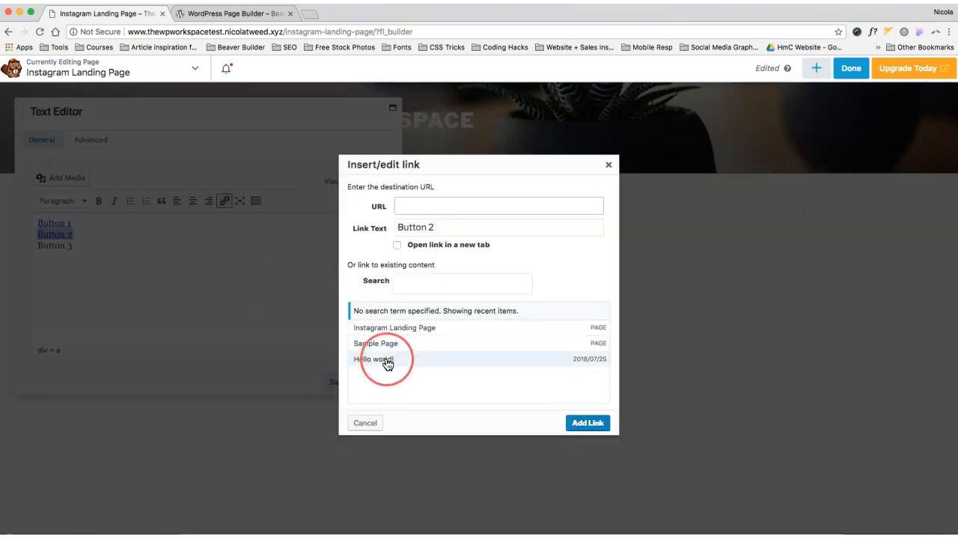
{"action": "left_click", "coordinate": [364, 422]}
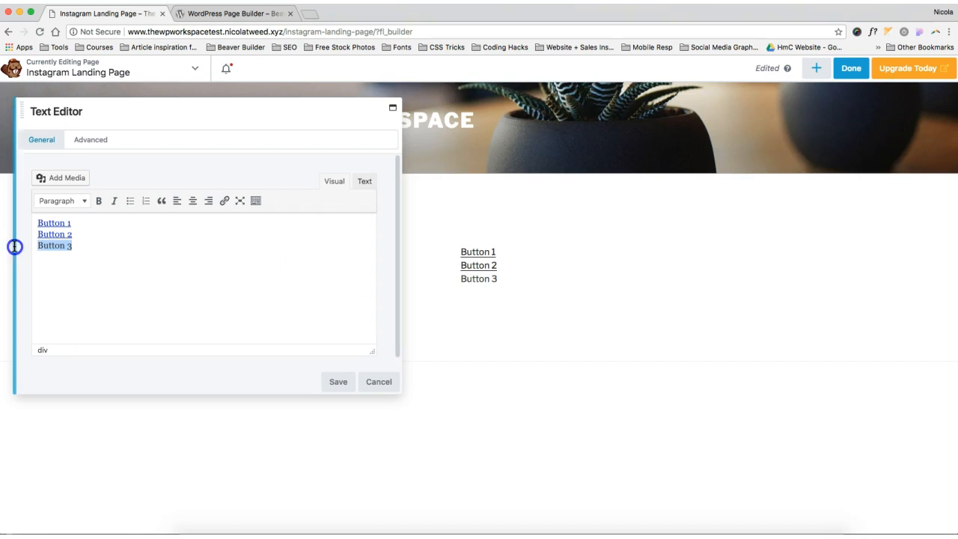
{"action": "left_click", "coordinate": [223, 200]}
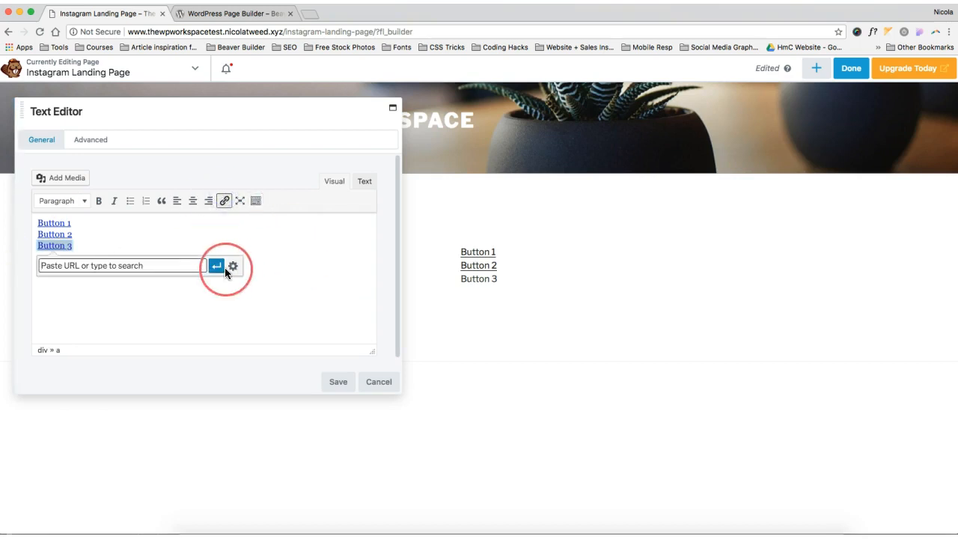
{"action": "left_click", "coordinate": [233, 266]}
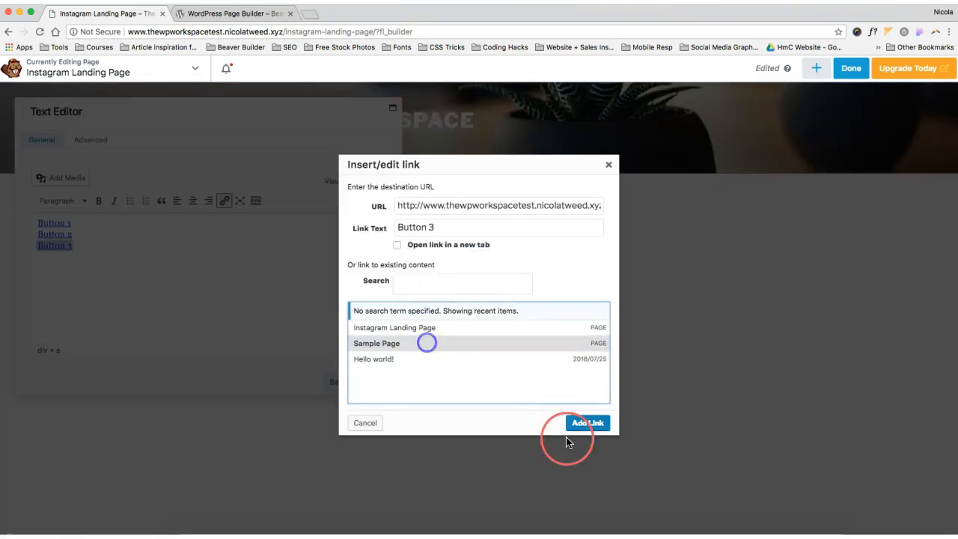
{"action": "left_click", "coordinate": [587, 423]}
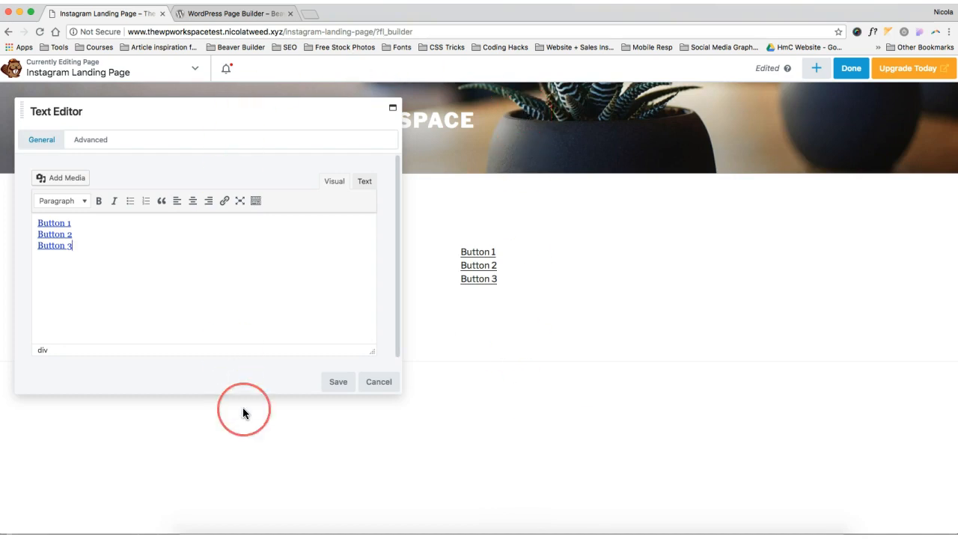
{"action": "left_click", "coordinate": [337, 381]}
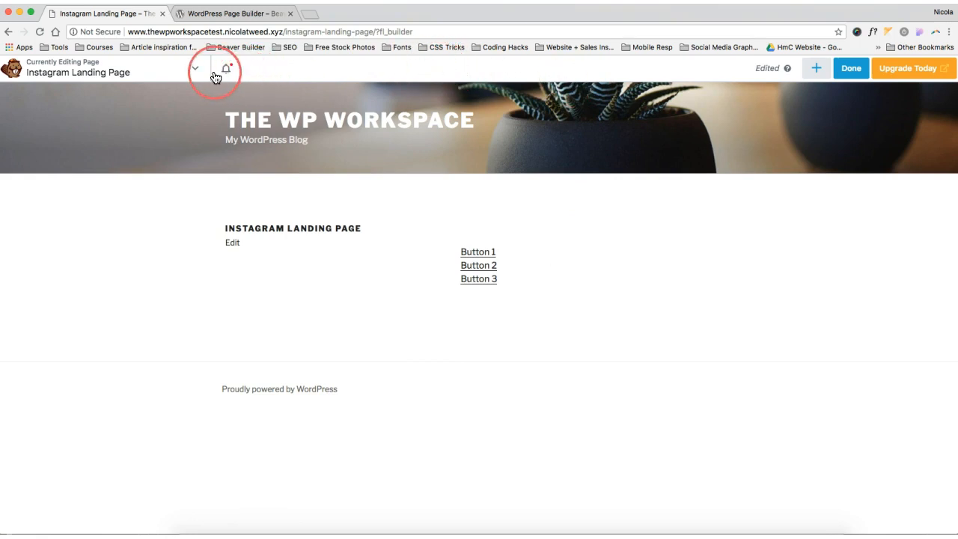
Step: Add a .button a rule with text-decoration: none in Layout CSS and save
{"action": "left_click", "coordinate": [196, 69]}
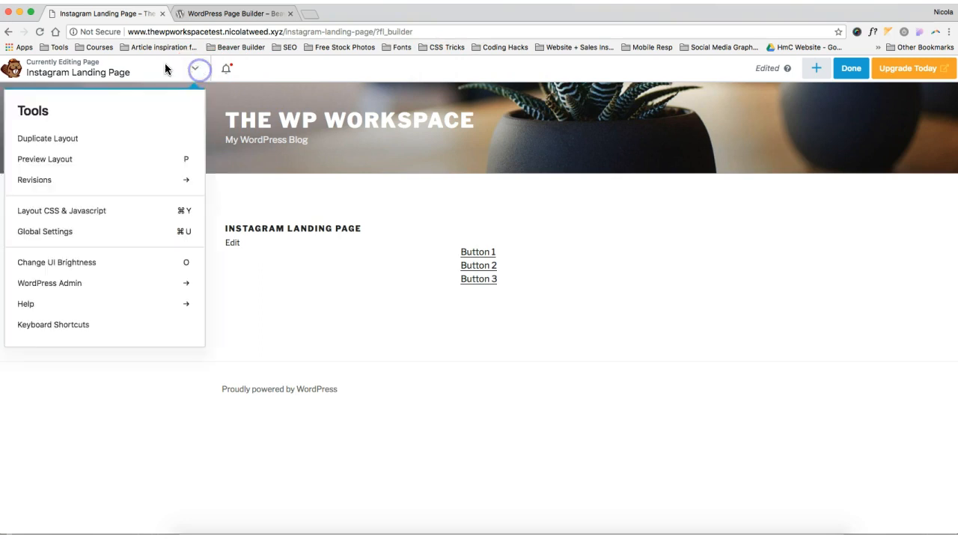
{"action": "left_click", "coordinate": [61, 210]}
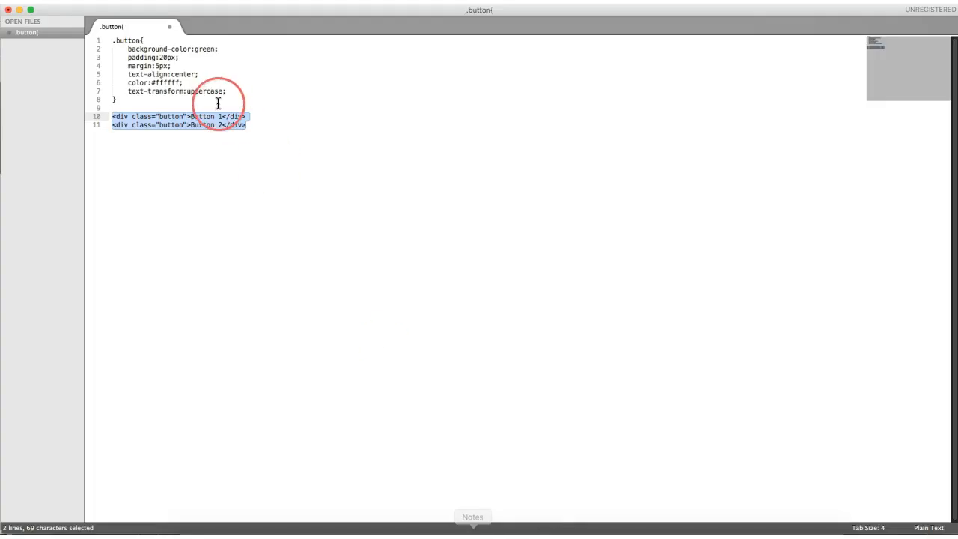
{"action": "right_click", "coordinate": [217, 103]}
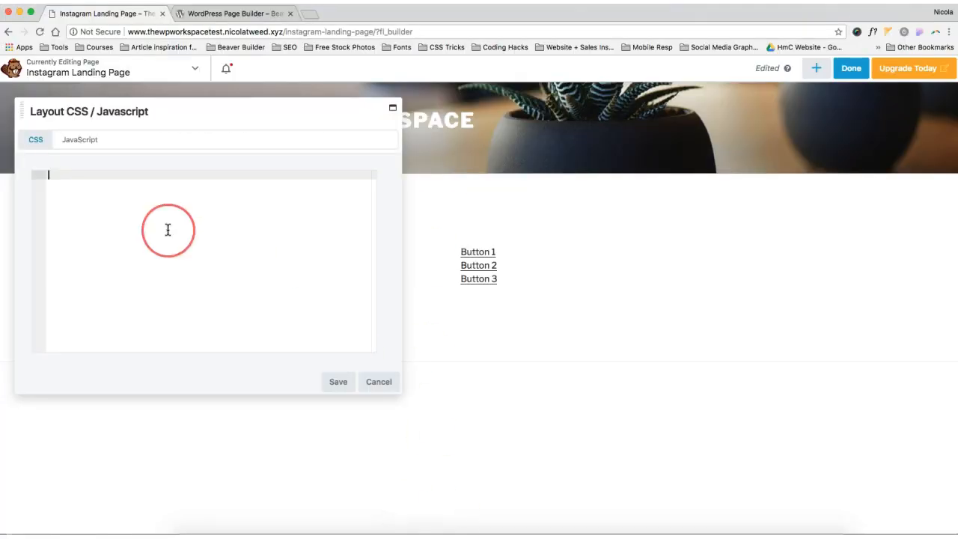
{"action": "type", "text": ".button{"}
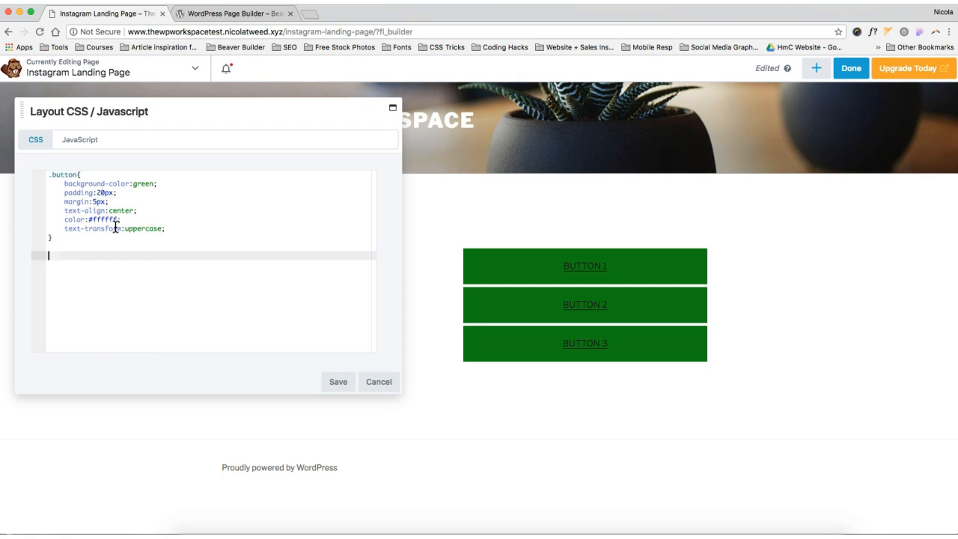
{"action": "type", "text": ".button o"}
{"action": "type", "text": "text"}
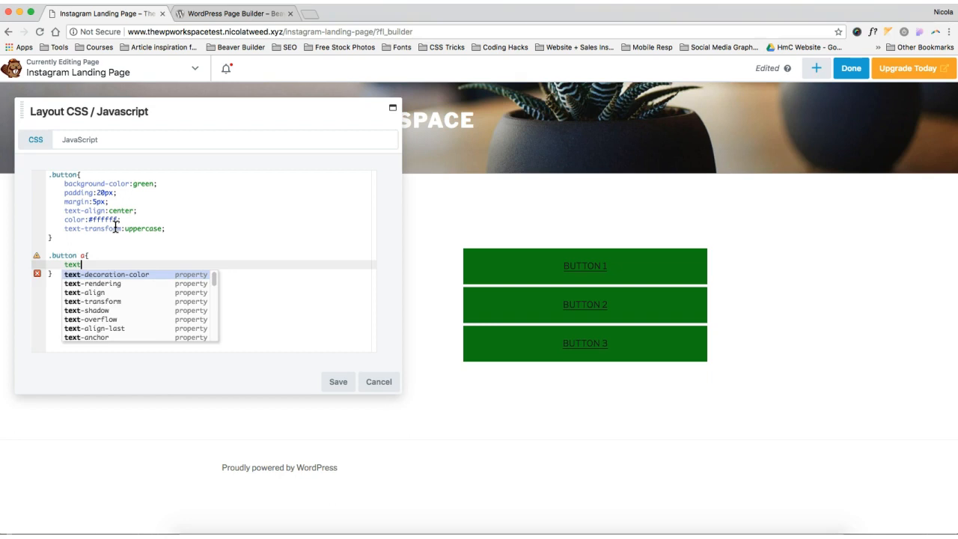
{"action": "type", "text": "dor"}
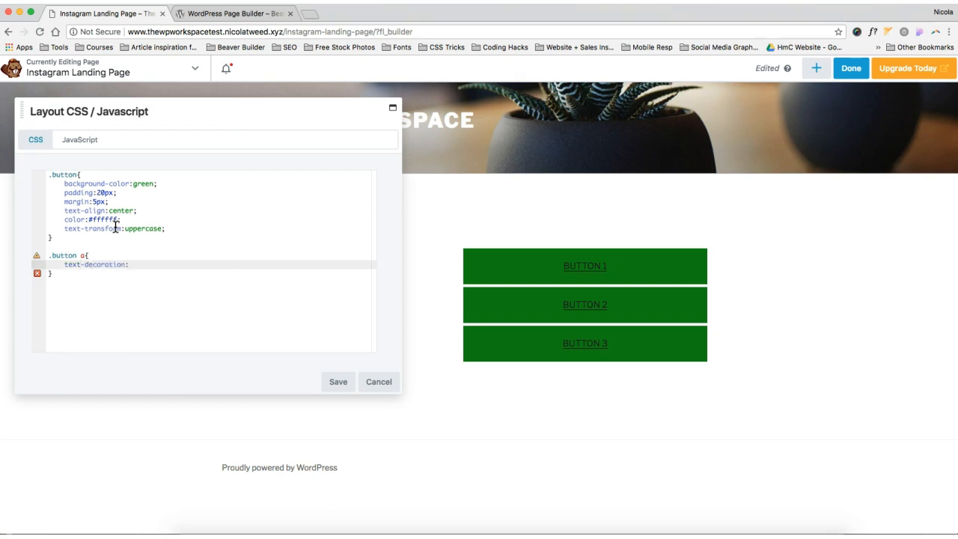
{"action": "type", "text": "none"}
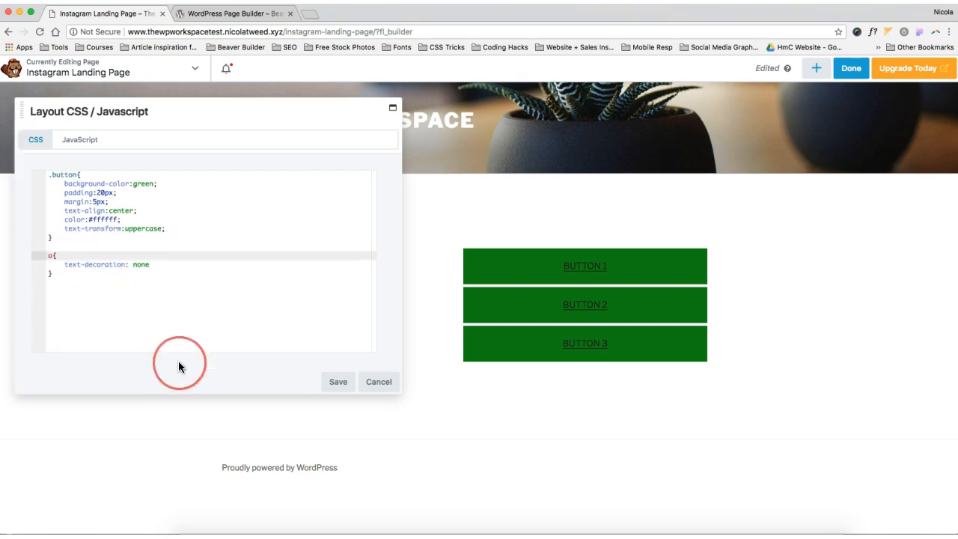
{"action": "left_click", "coordinate": [337, 381]}
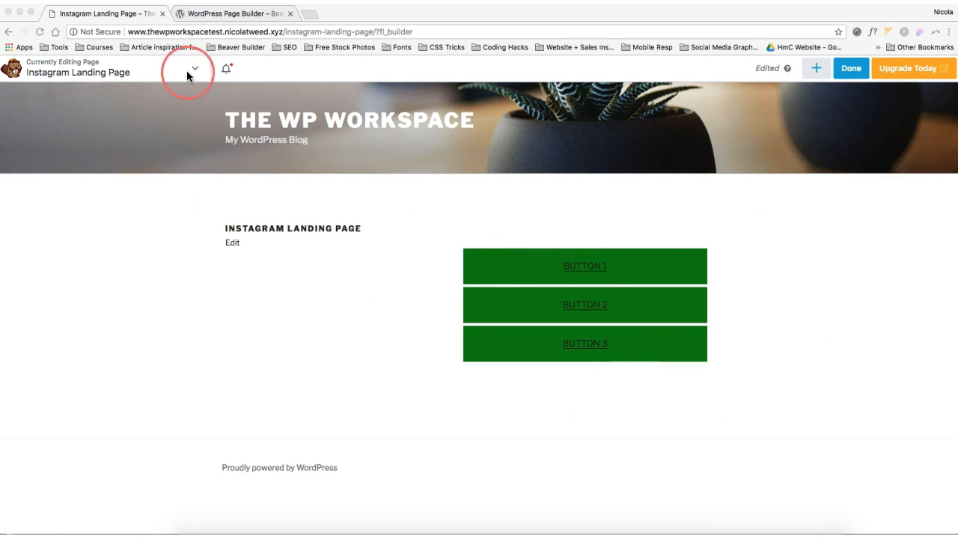
Step: Reopen Layout CSS, save the changes, and publish the page
{"action": "left_click", "coordinate": [195, 68]}
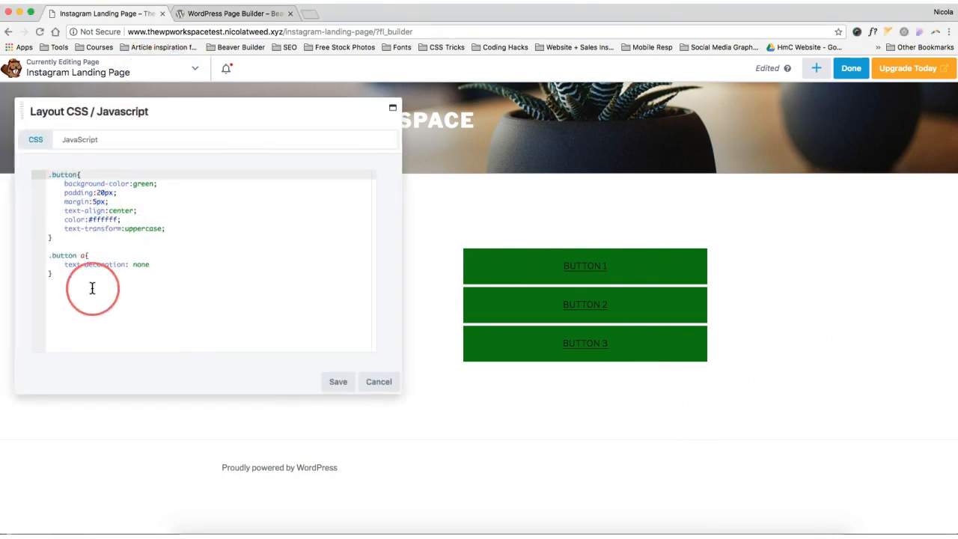
{"action": "left_click", "coordinate": [337, 382]}
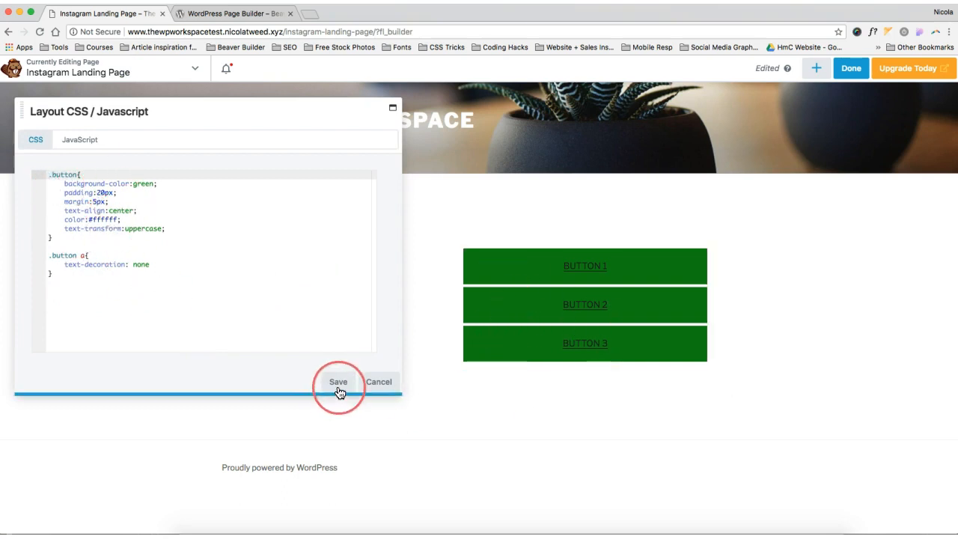
{"action": "left_click", "coordinate": [337, 381]}
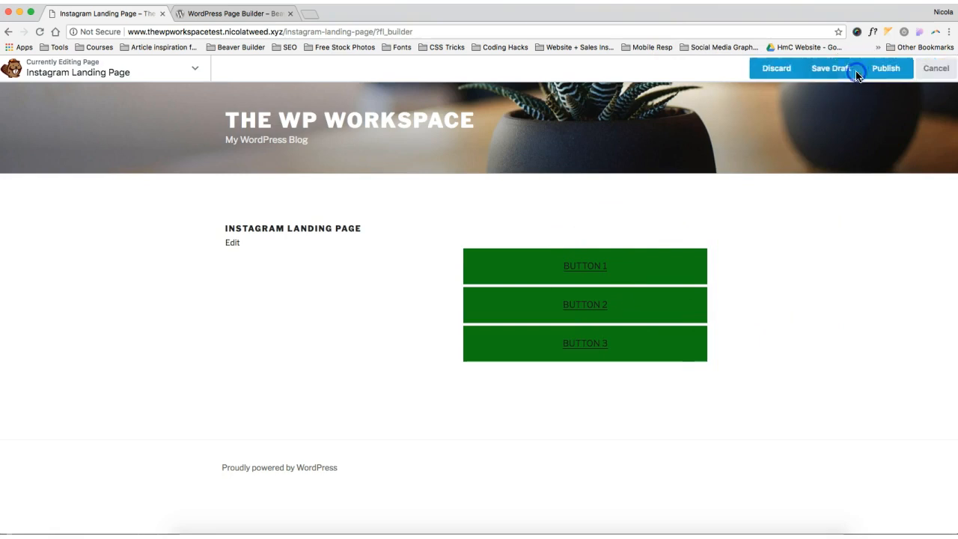
{"action": "left_click", "coordinate": [885, 68]}
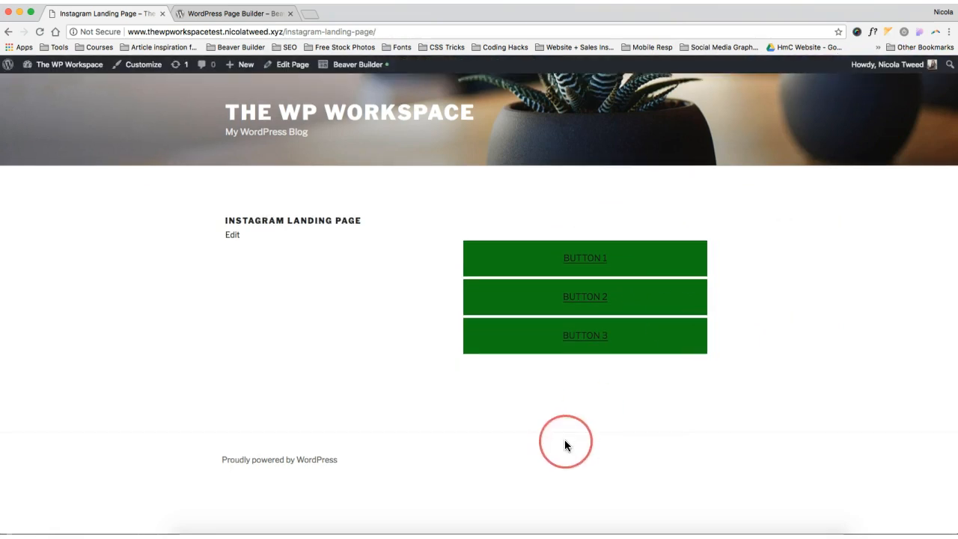
{"action": "mouse_move", "coordinate": [584, 260]}
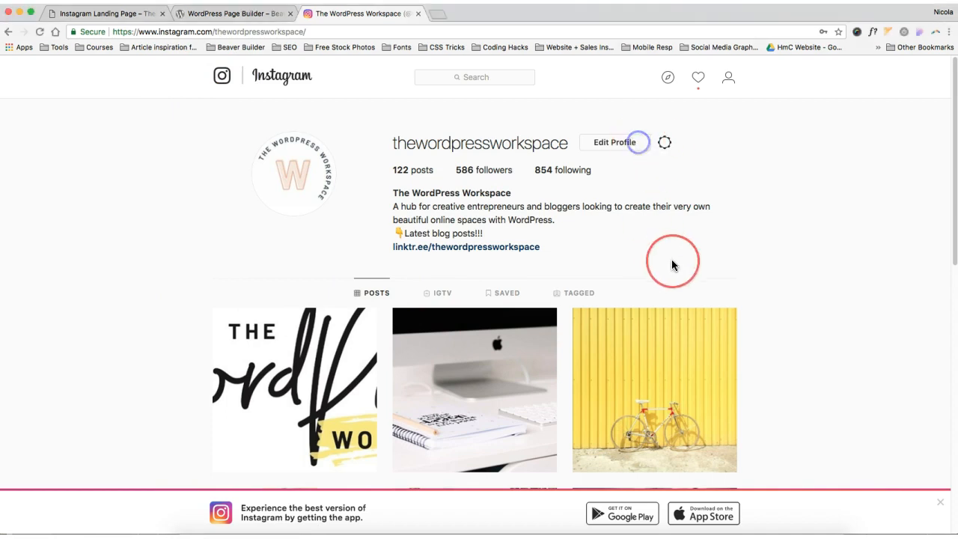
Step: Paste the landing page URL into the profile's Website field and submit
{"action": "left_click", "coordinate": [614, 142]}
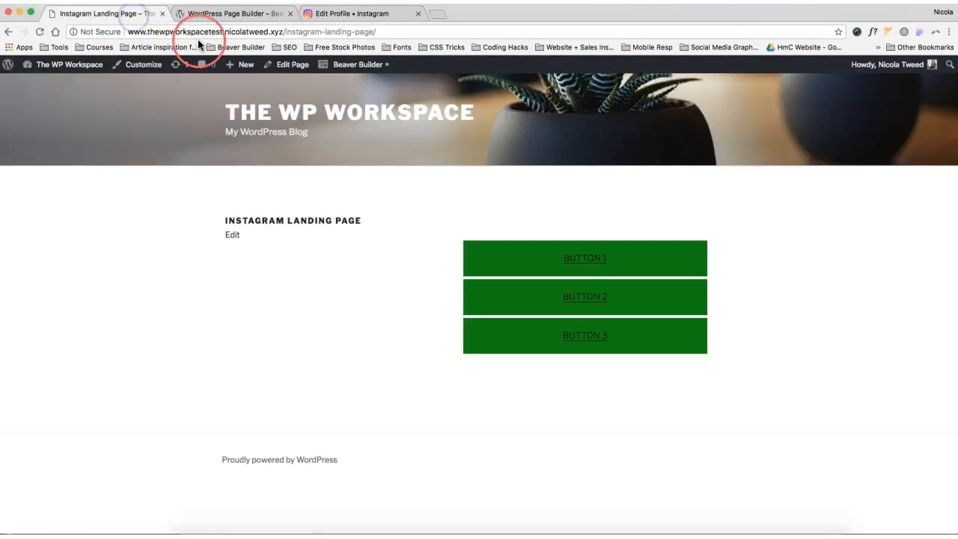
{"action": "left_click", "coordinate": [361, 13]}
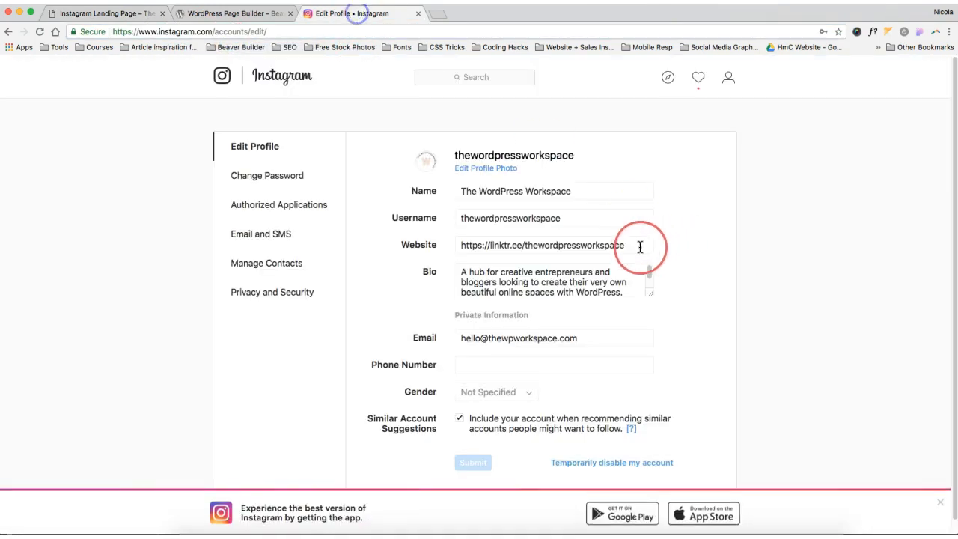
{"action": "right_click", "coordinate": [554, 245]}
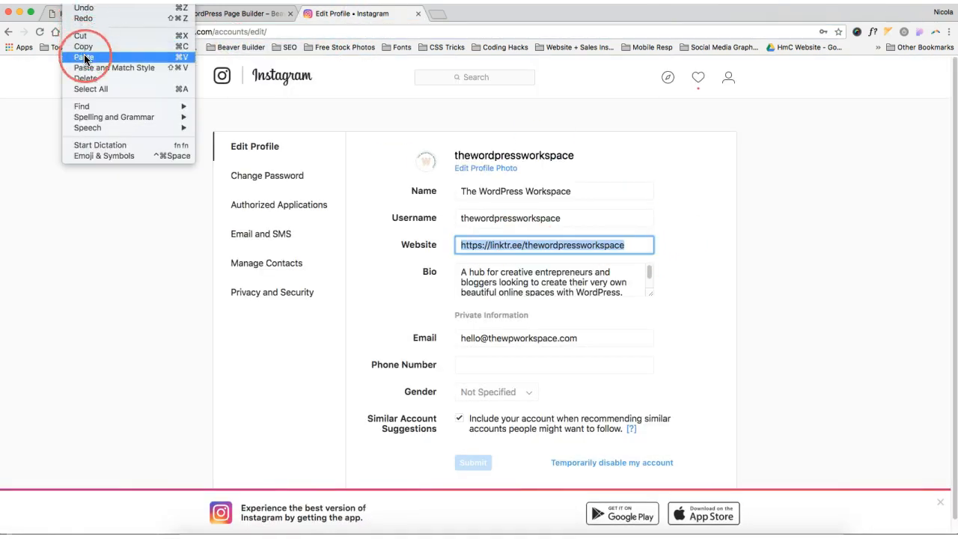
{"action": "left_click", "coordinate": [83, 57]}
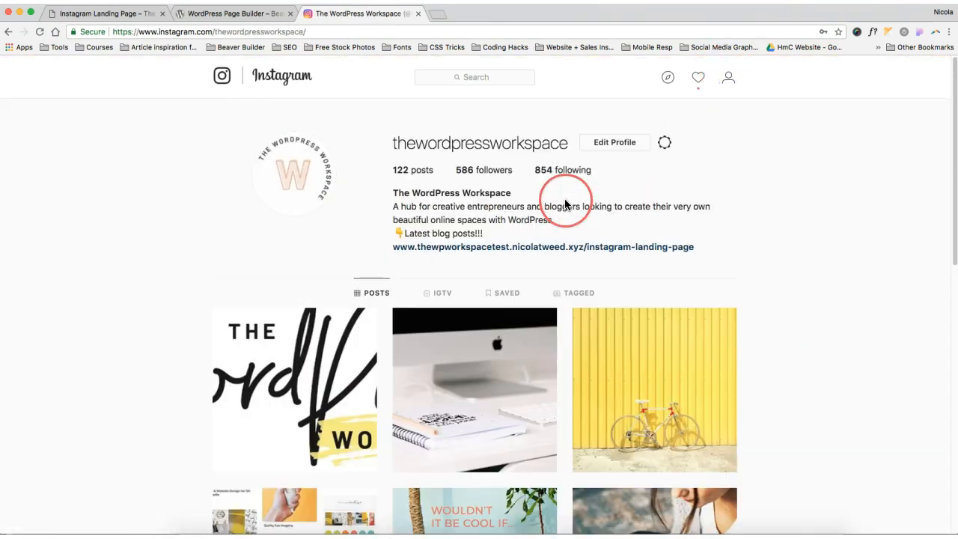
{"action": "left_click", "coordinate": [543, 247]}
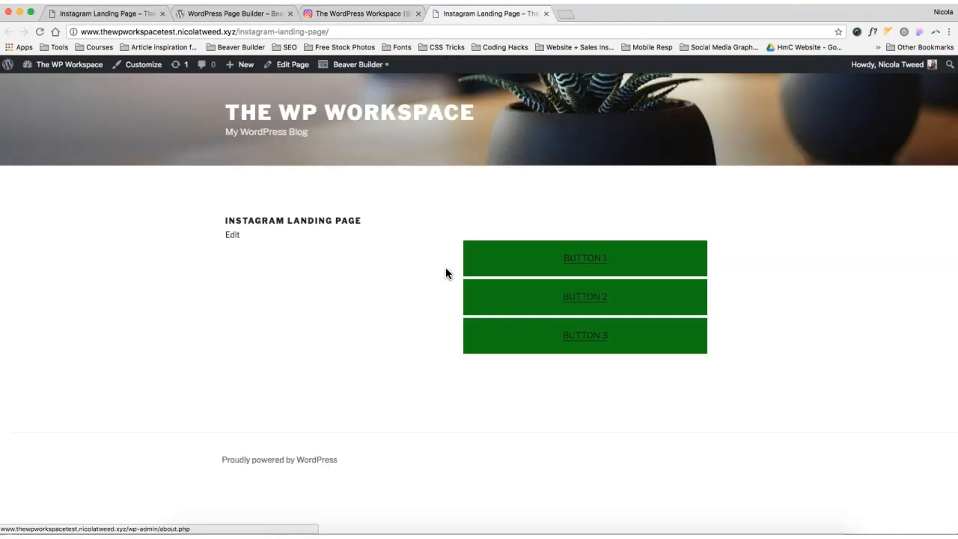
Step: Open the live landing page from the Instagram bio link
{"action": "left_click", "coordinate": [584, 296]}
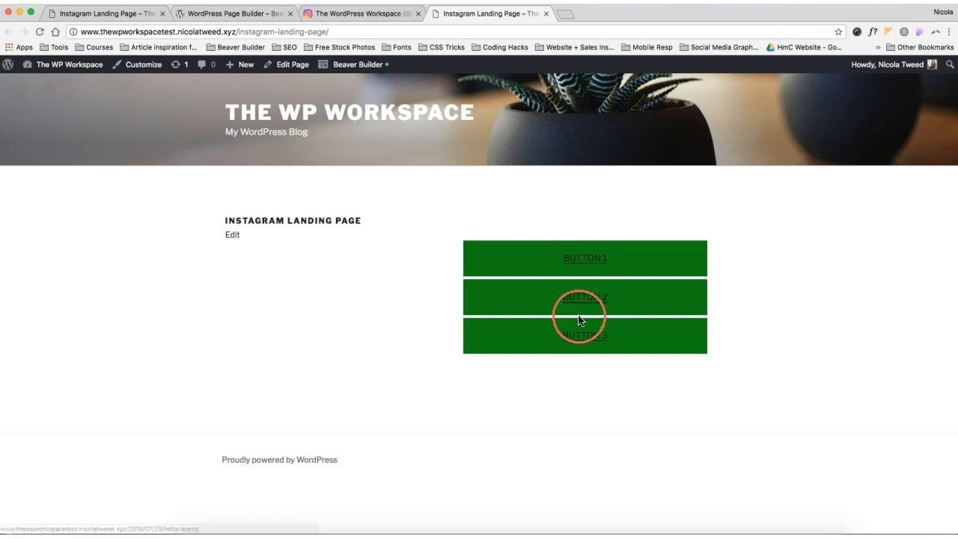
{"action": "mouse_move", "coordinate": [585, 257]}
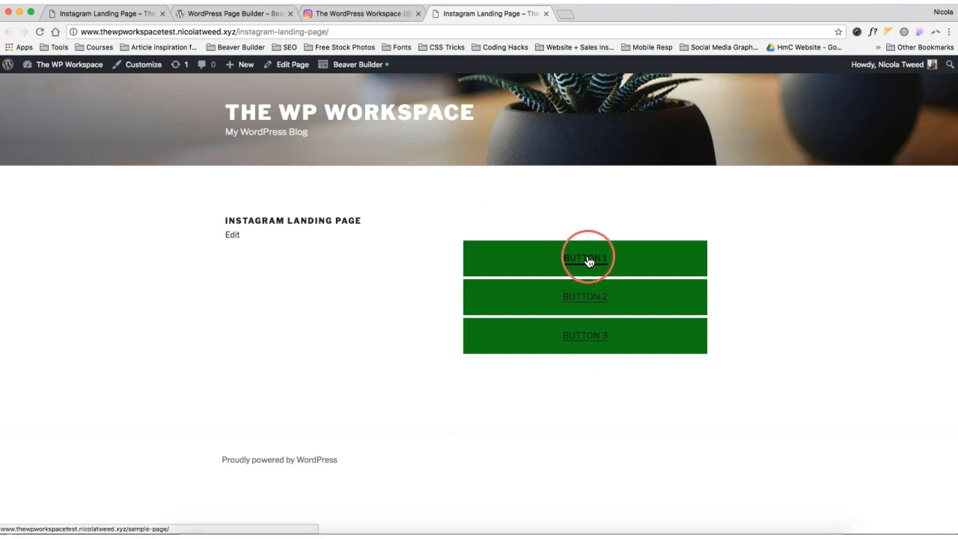
{"action": "mouse_move", "coordinate": [671, 200]}
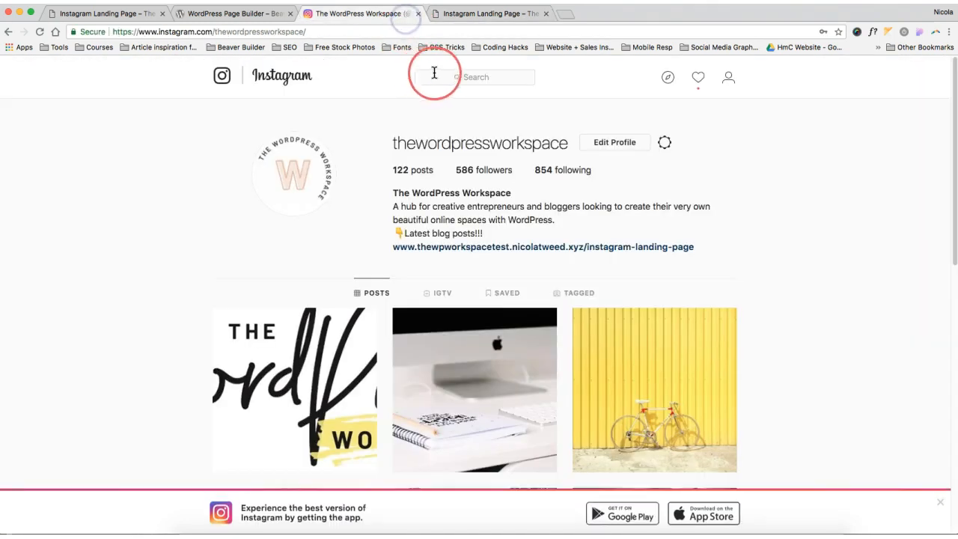
Step: Search Instagram and open the Viva La Violet design account
{"action": "type", "text": "wwa"}
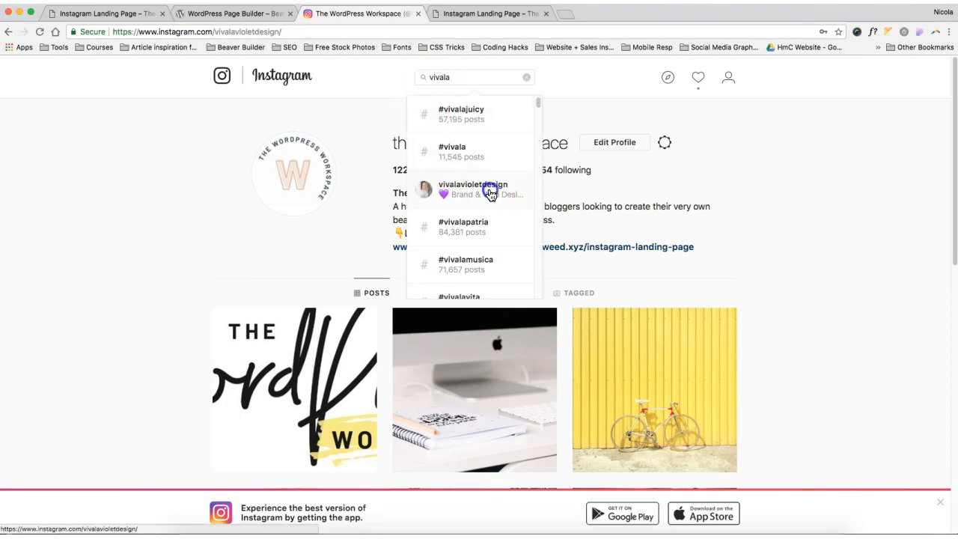
{"action": "left_click", "coordinate": [472, 188]}
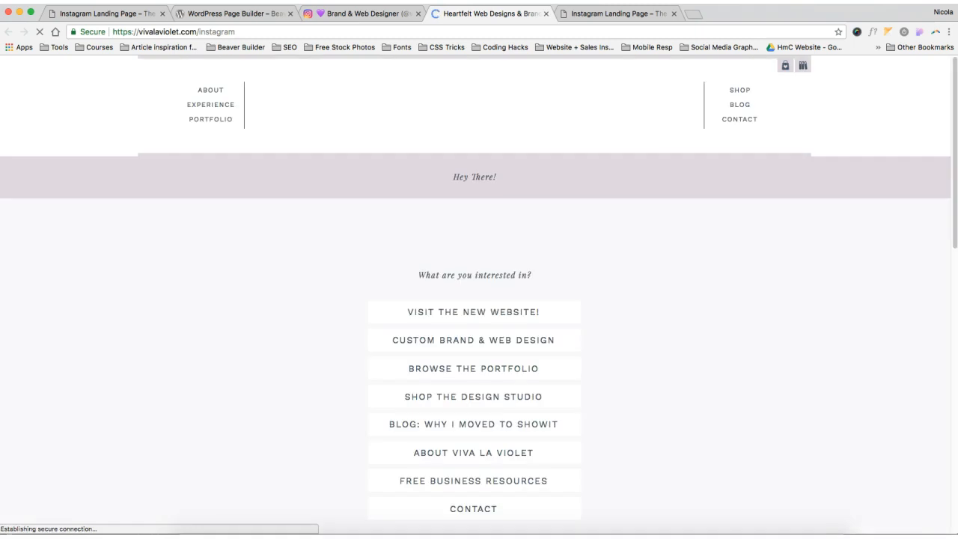
{"action": "scroll", "scroll_direction": "down", "scroll_amount": 3}
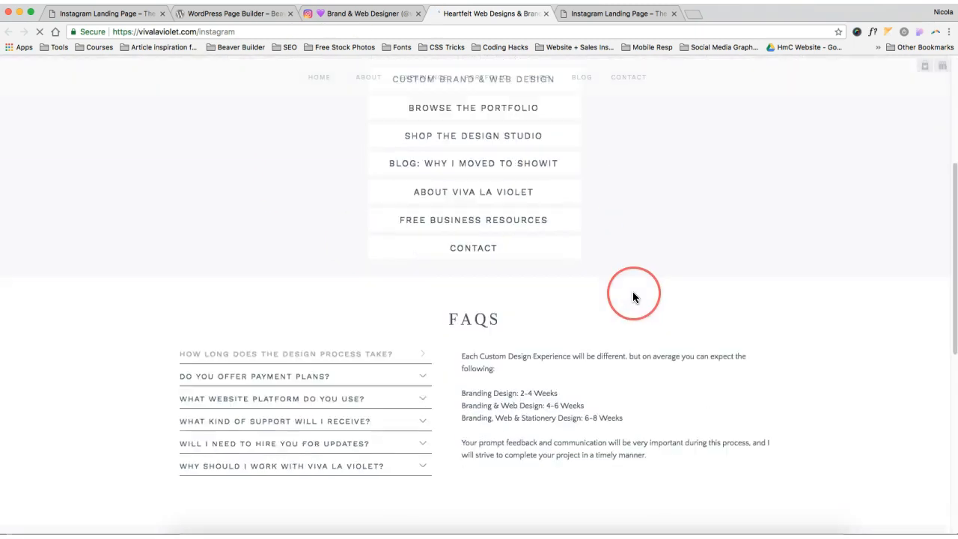
{"action": "scroll", "scroll_direction": "down", "scroll_amount": 3}
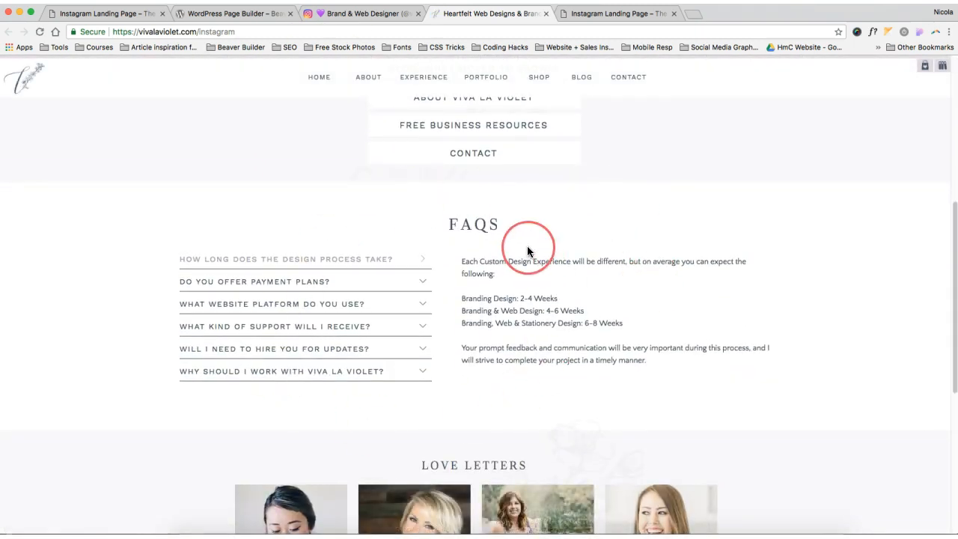
{"action": "scroll", "scroll_direction": "down", "scroll_amount": 3}
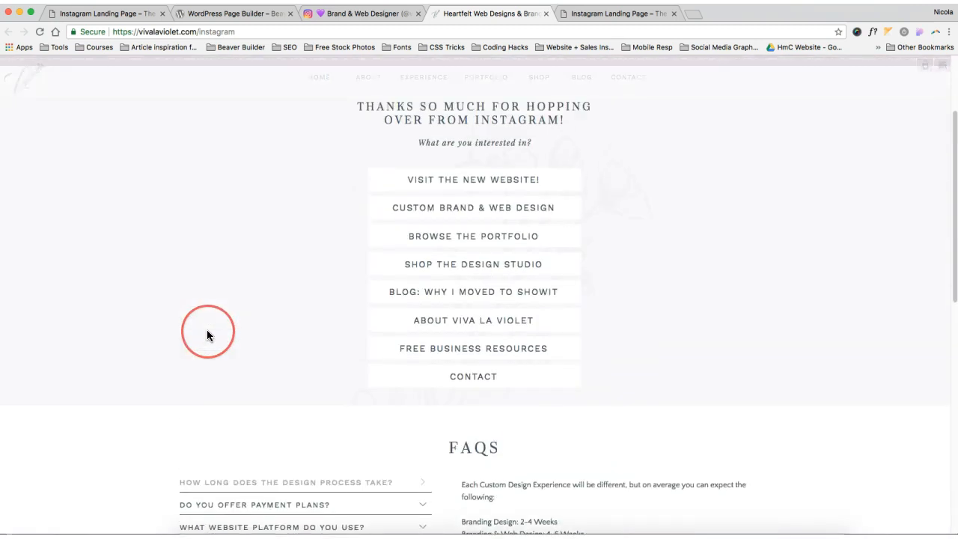
{"action": "scroll", "scroll_direction": "down", "scroll_amount": 3}
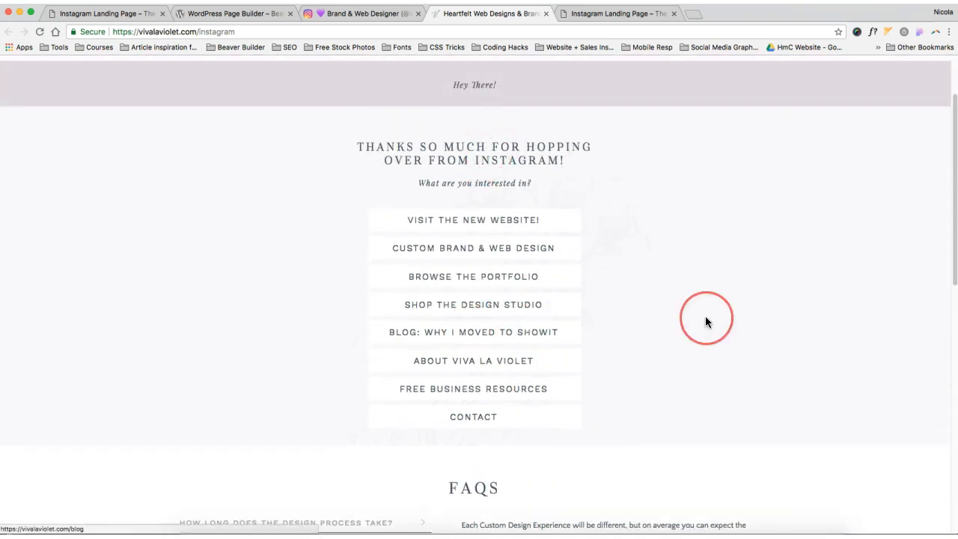
{"action": "scroll", "scroll_direction": "up", "scroll_amount": 3}
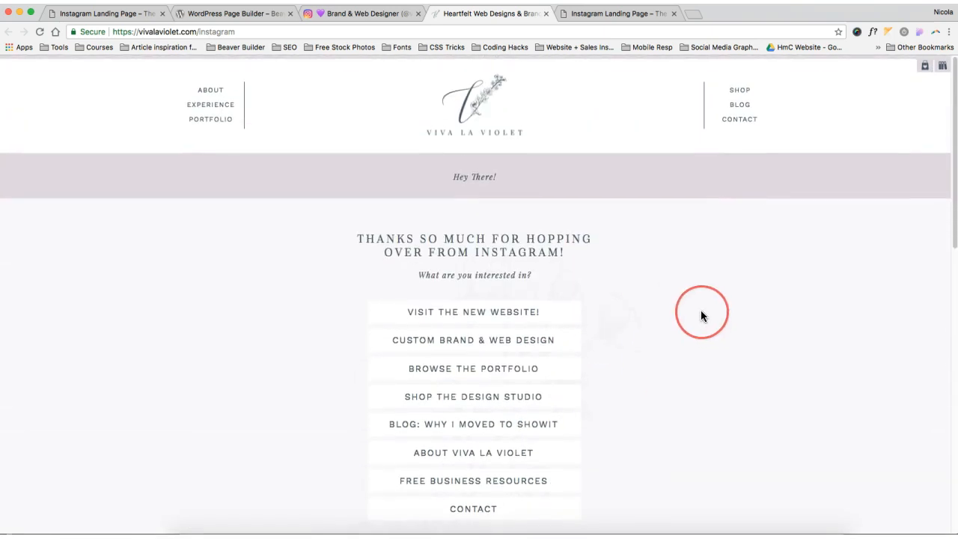